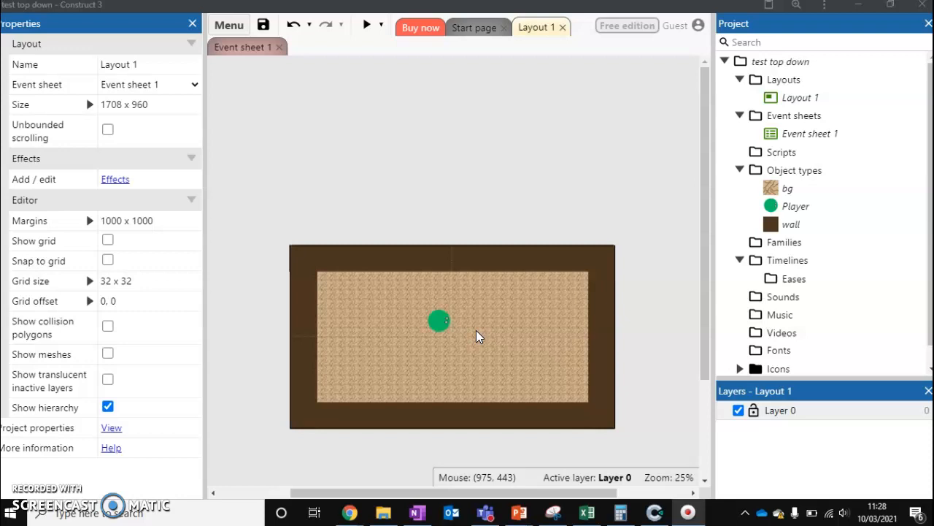
Step: Insert a new Tilemap object type from the General category into the layout
right_click(412, 222)
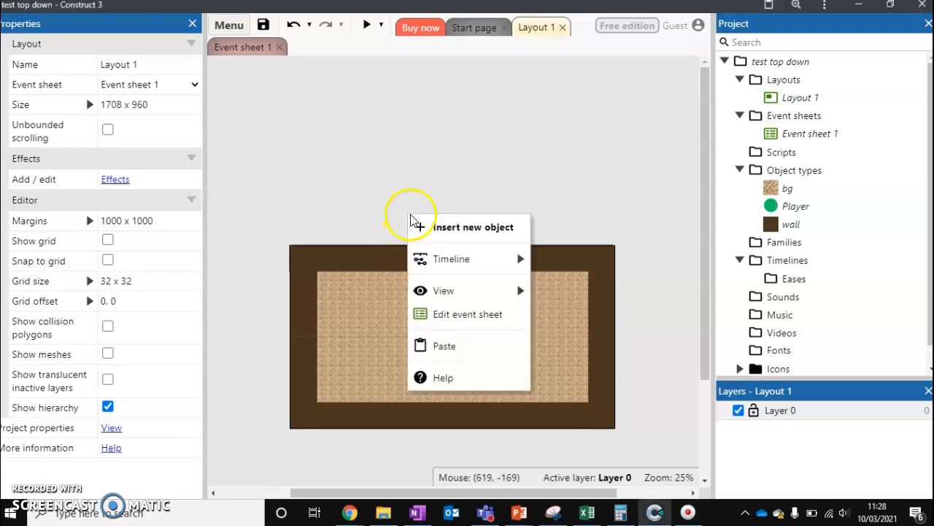
left_click(473, 228)
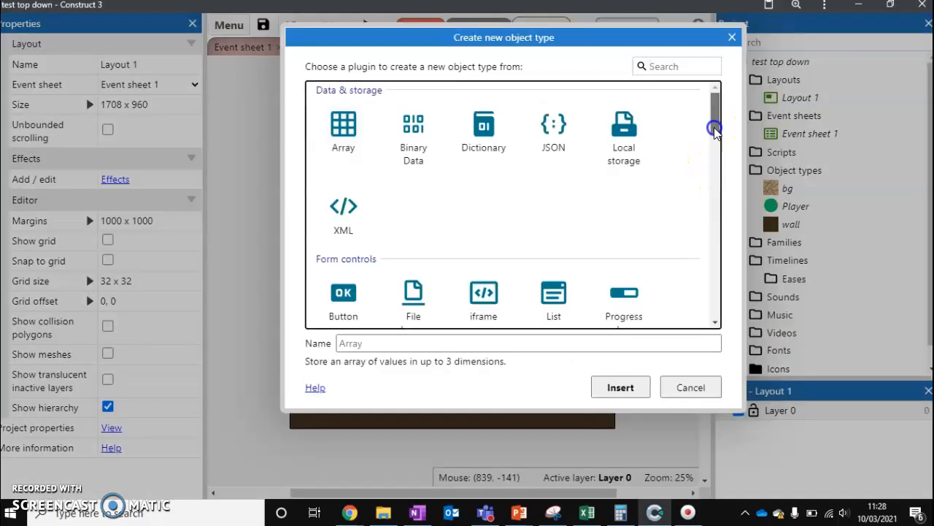
scroll("down", 3)
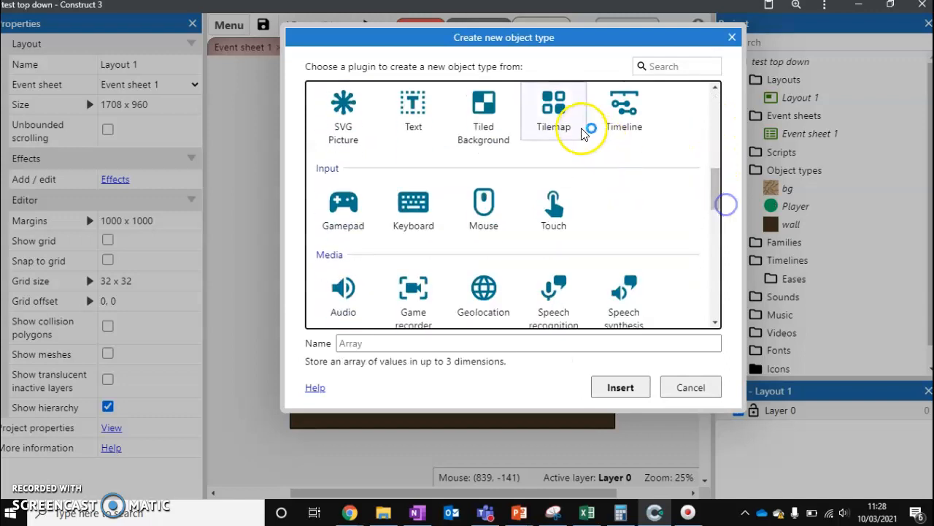
left_click(553, 114)
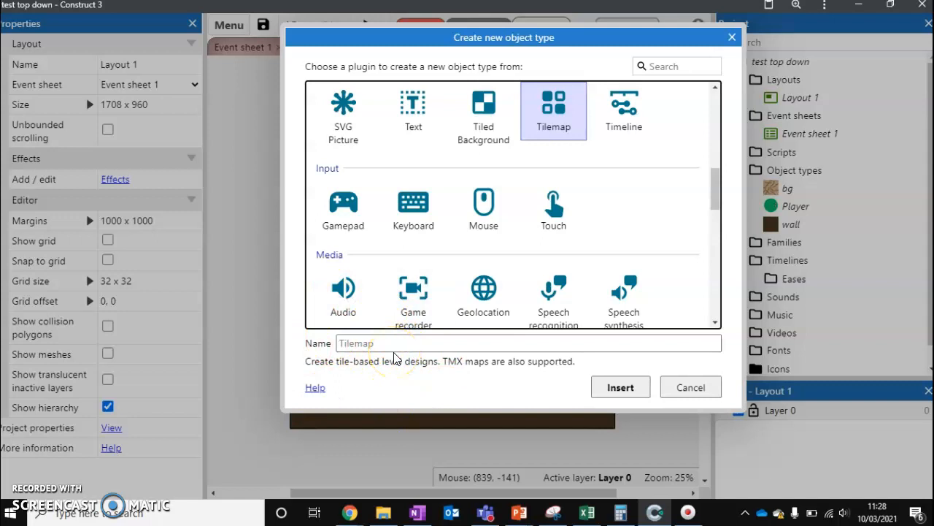
mouse_move(564, 382)
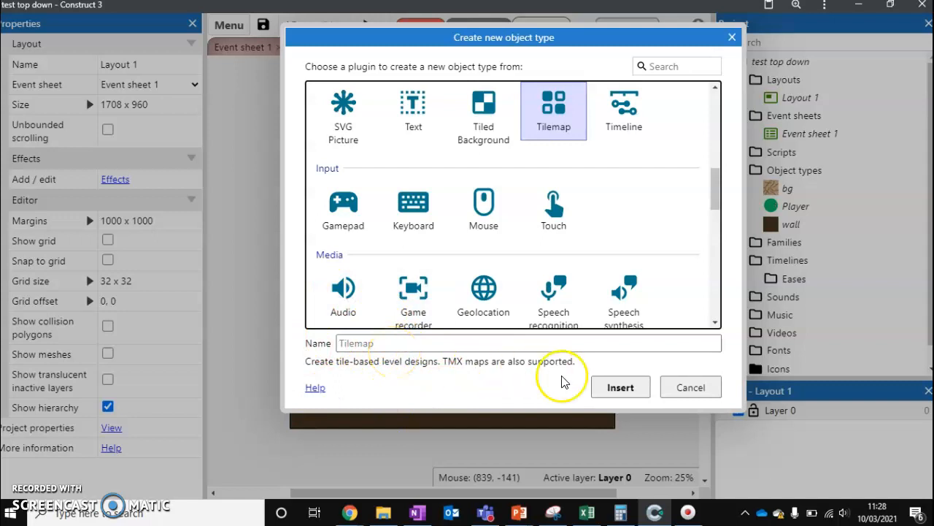
left_click(620, 387)
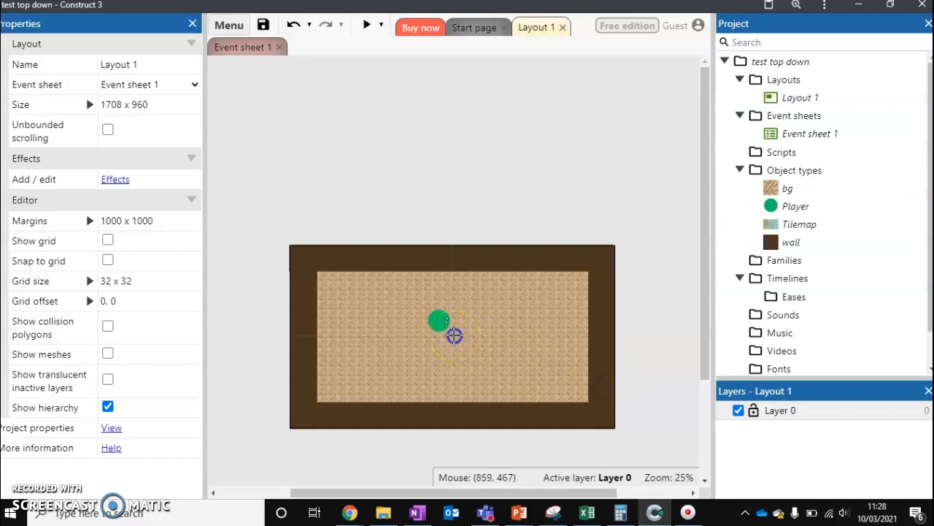
Step: Load the 352×224 grass, fence and water tileset PNG as the Tilemap's source image
double_click(800, 225)
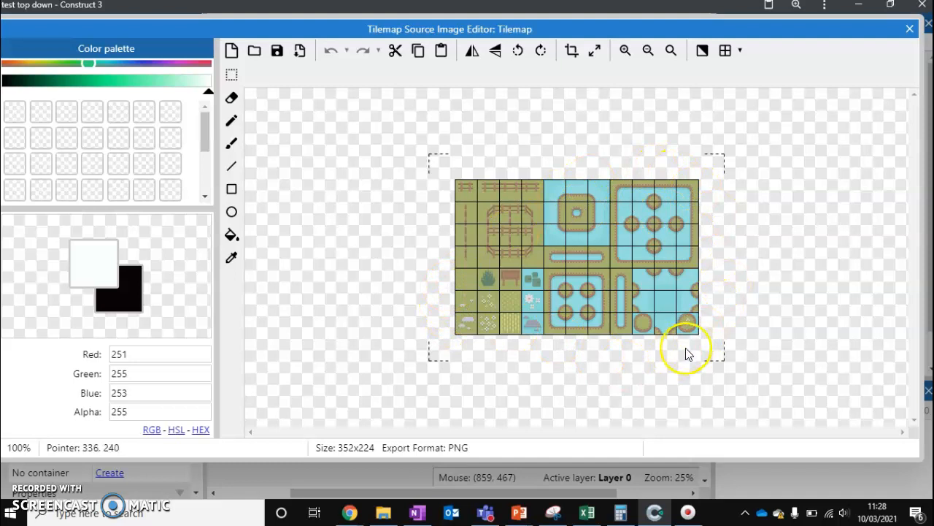
mouse_move(686, 354)
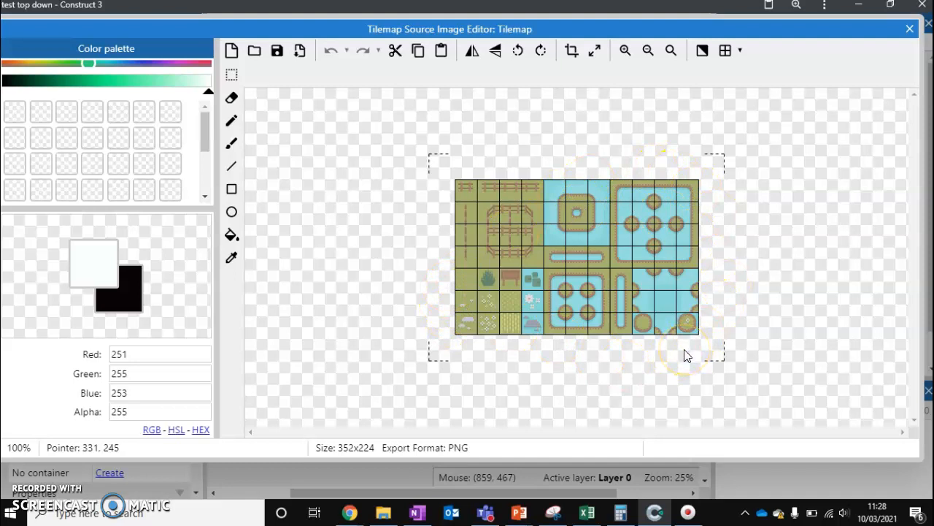
mouse_move(646, 284)
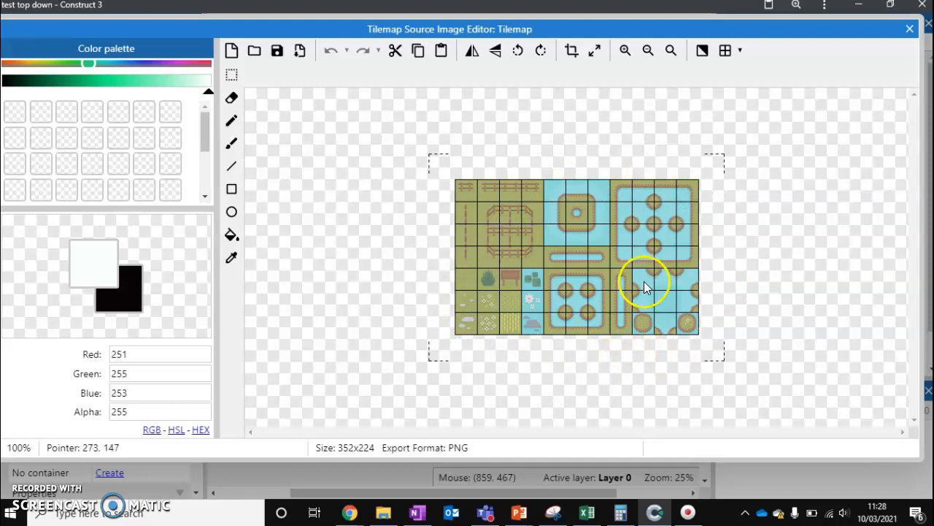
mouse_move(431, 380)
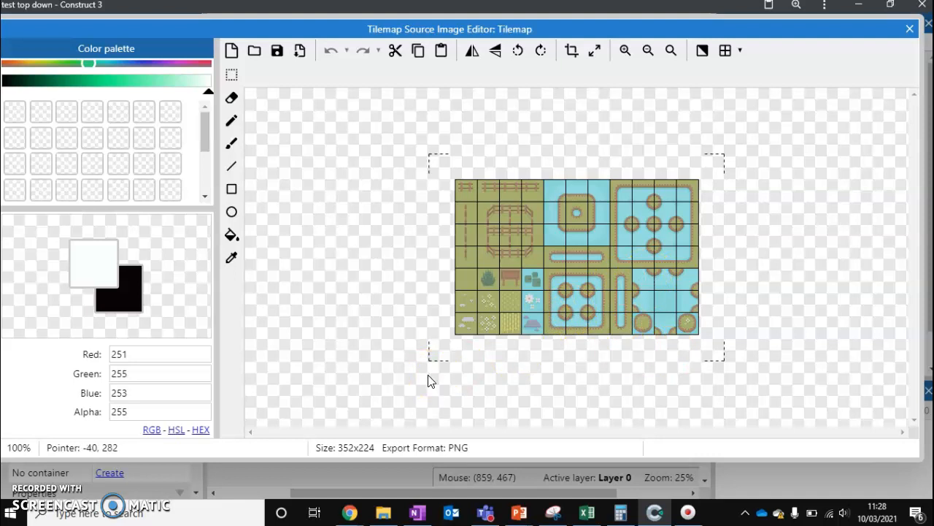
mouse_move(503, 280)
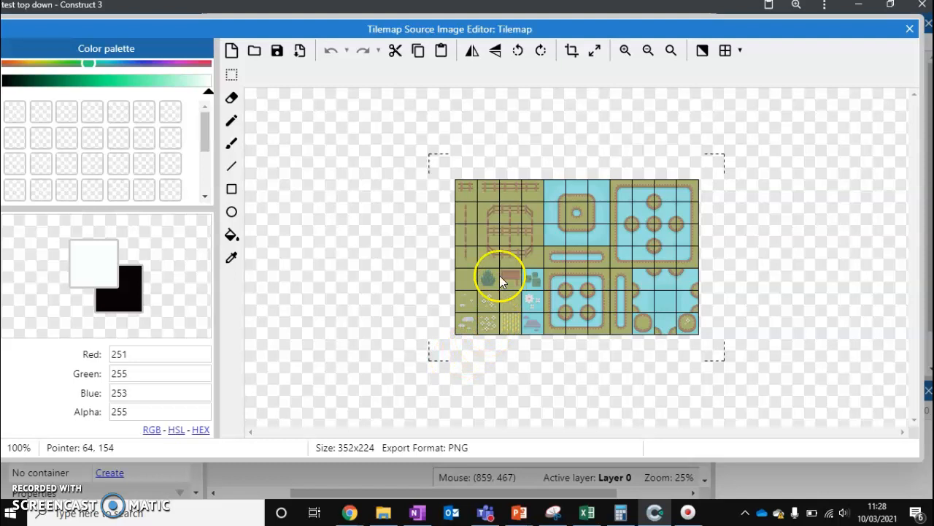
mouse_move(475, 248)
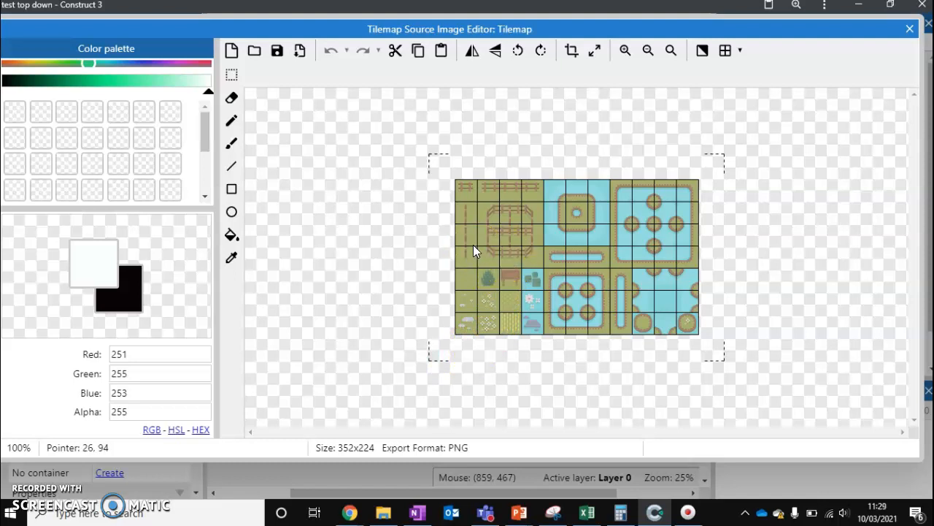
mouse_move(642, 187)
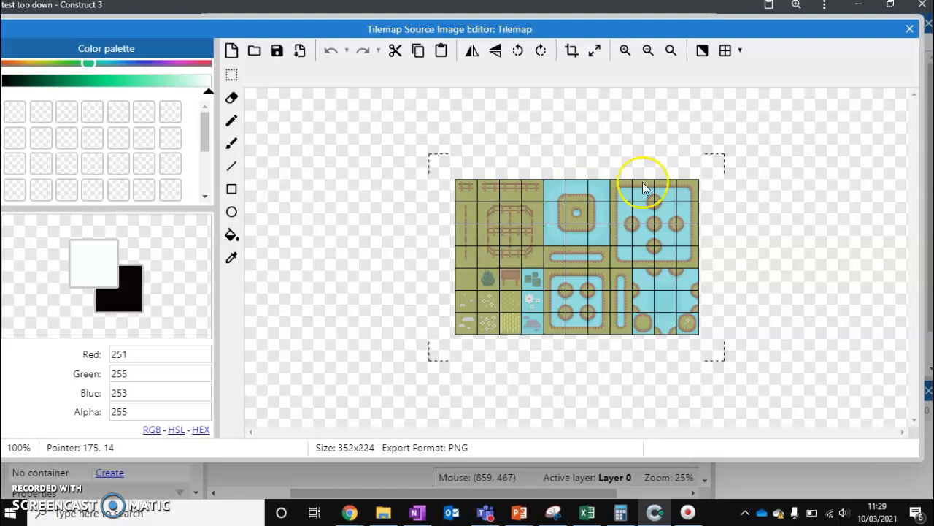
mouse_move(664, 362)
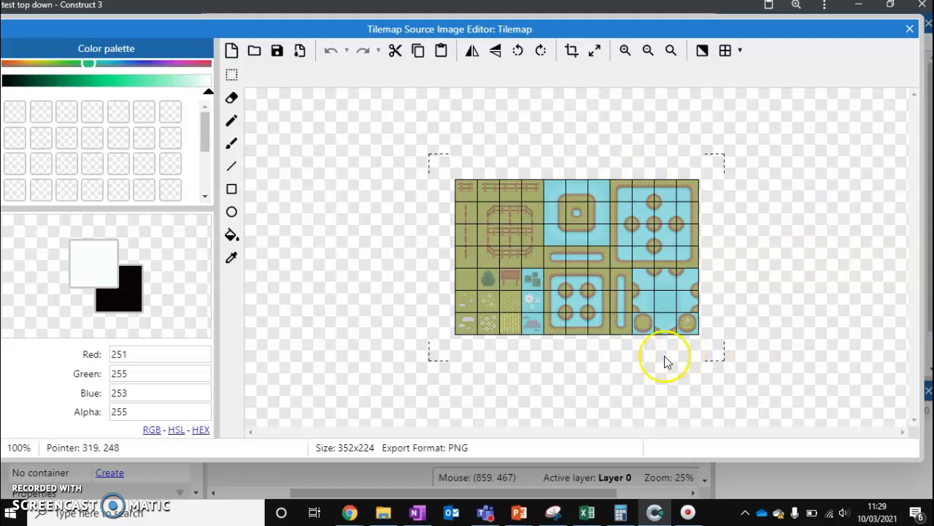
mouse_move(657, 281)
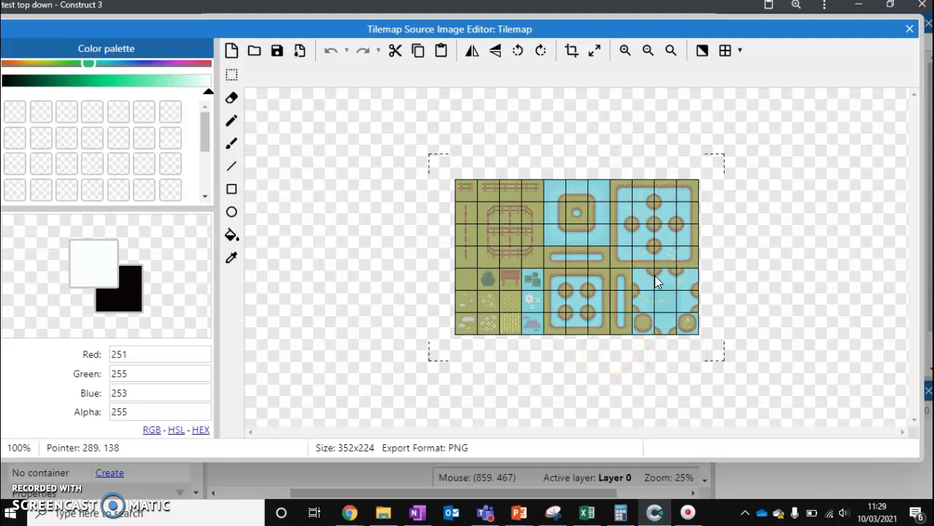
mouse_move(689, 109)
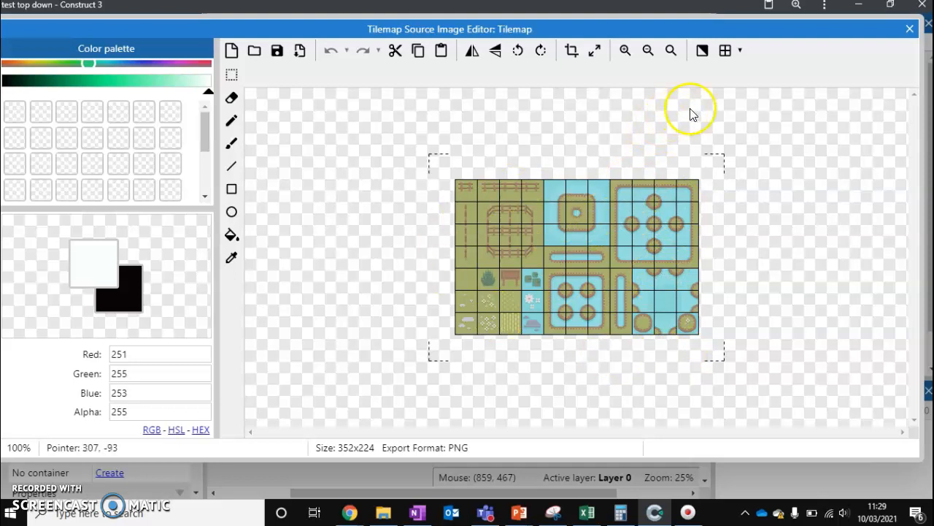
left_click(908, 29)
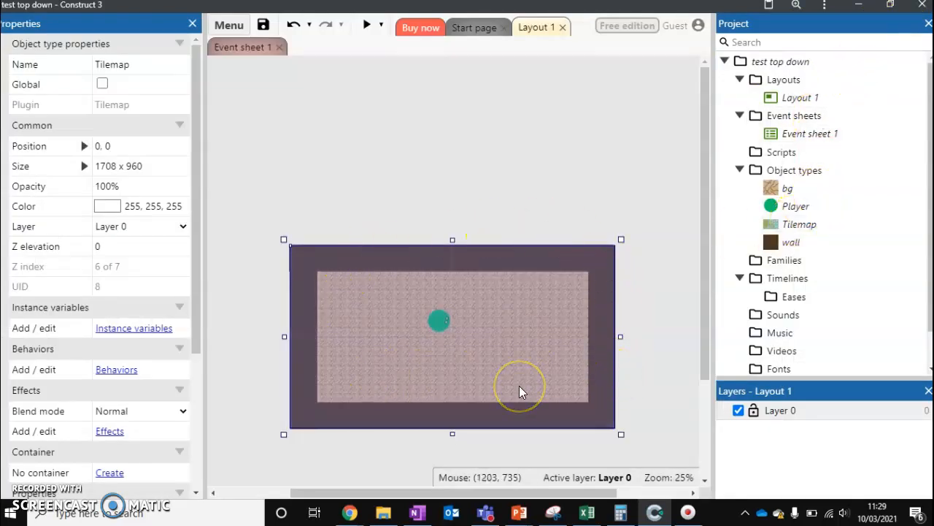
mouse_move(544, 378)
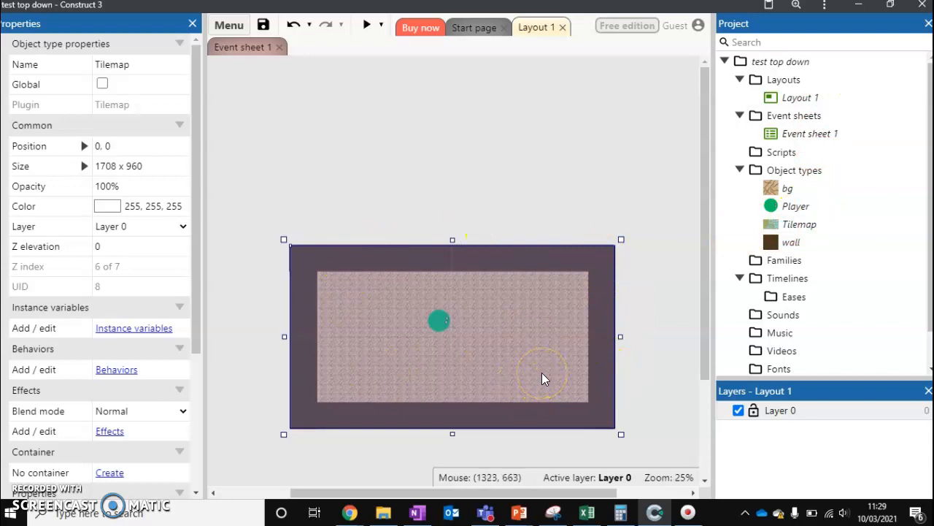
mouse_move(628, 391)
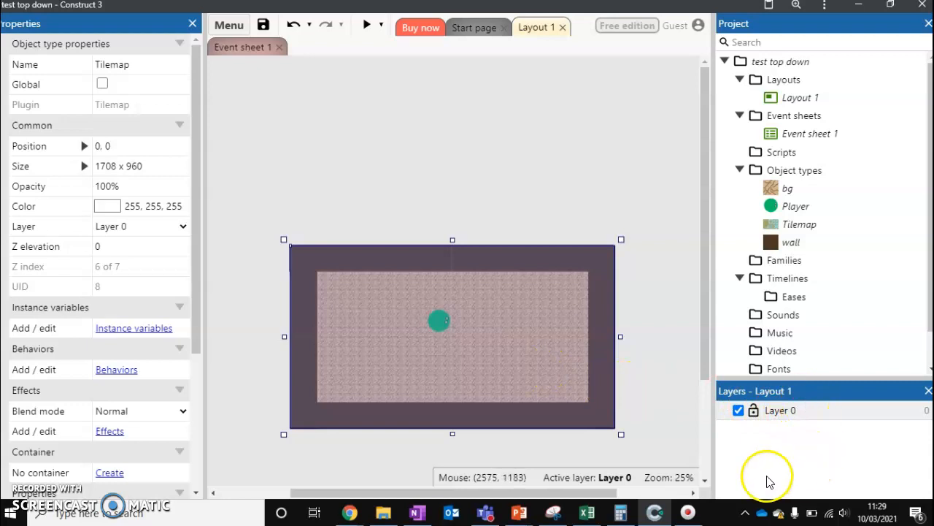
mouse_move(742, 295)
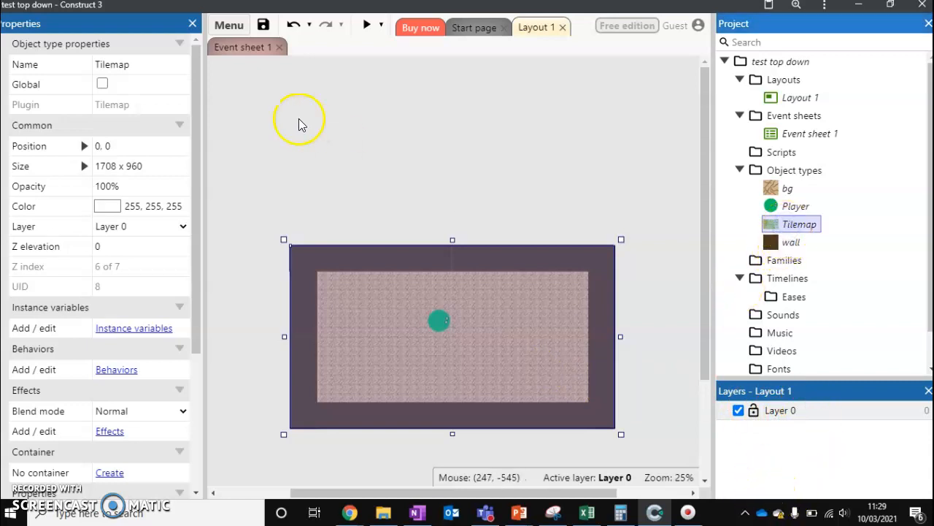
Step: Show the Tilemap bar palette with the grass, fence and water tiles for instance UID 8
left_click(228, 25)
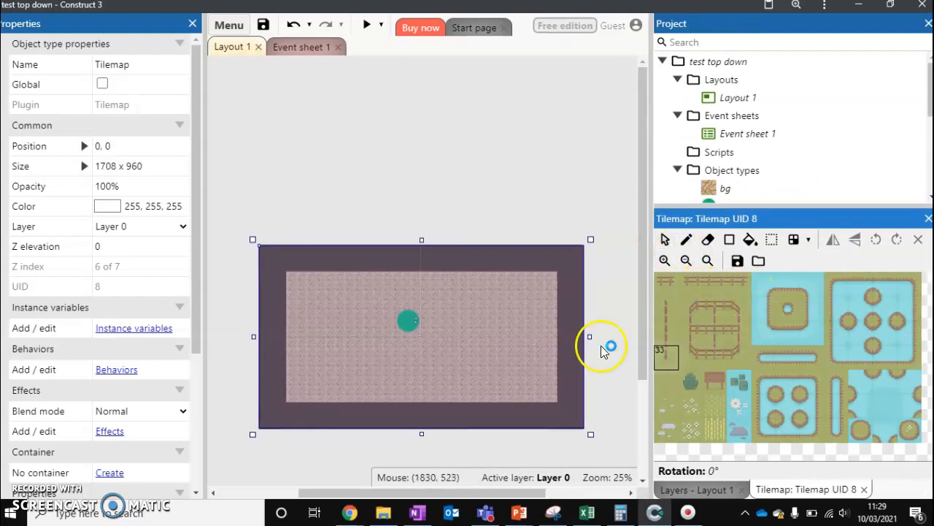
mouse_move(893, 139)
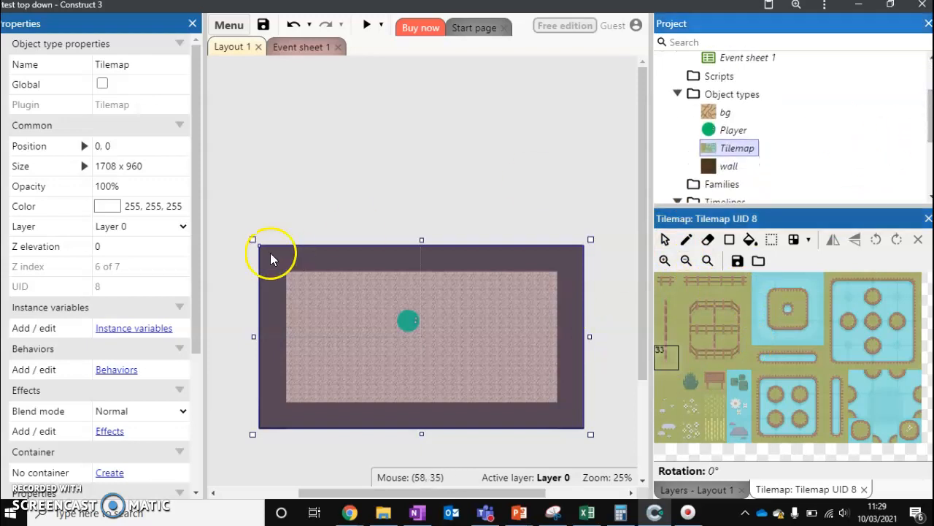
Step: Fill the level with grass and paint a square water pond on the right using the rectangle tool
scroll("down", 3)
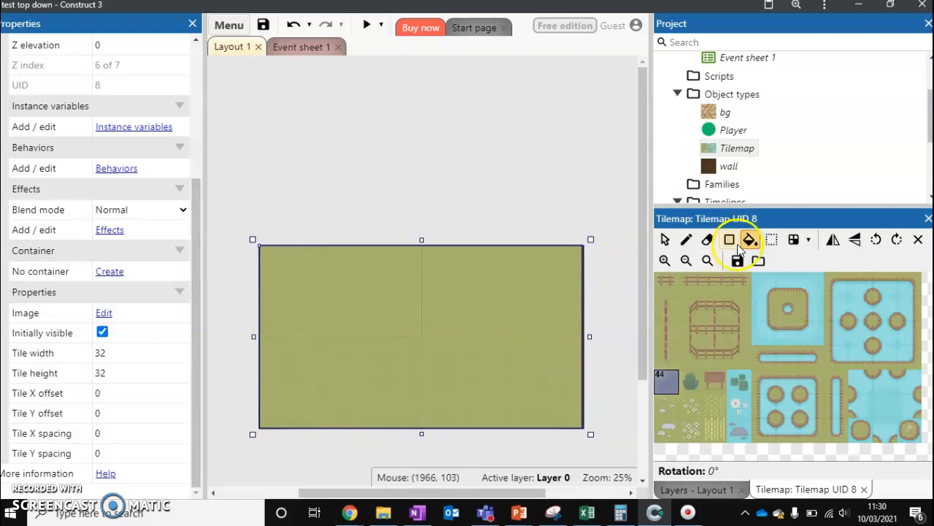
left_click(729, 239)
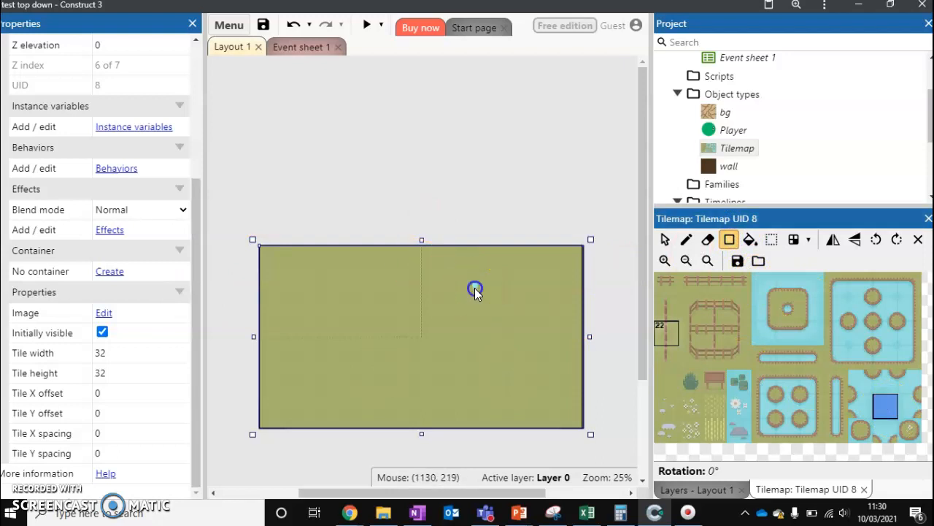
left_click_drag(474, 289, 556, 355)
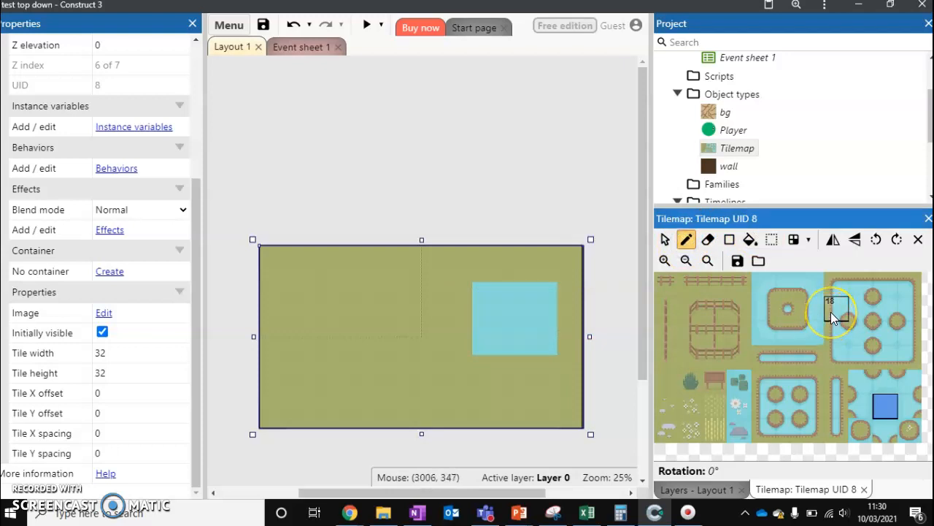
mouse_move(835, 314)
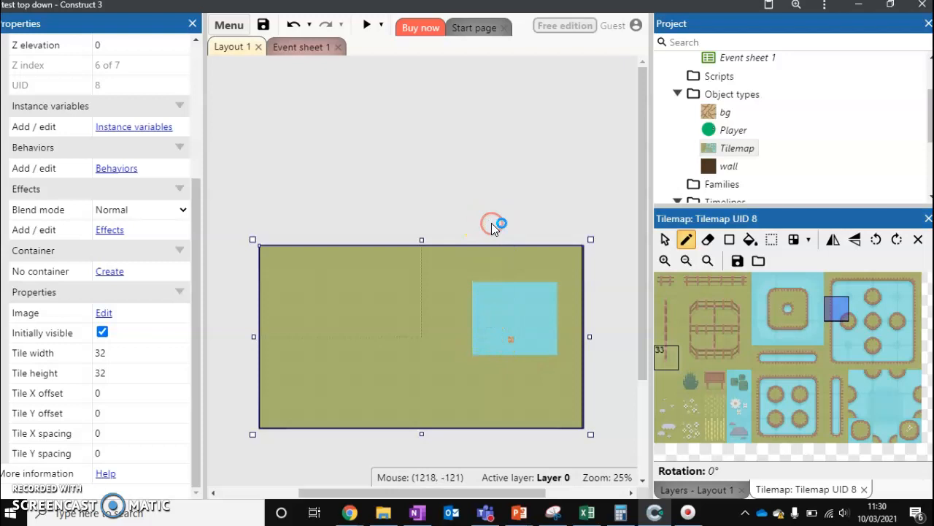
mouse_move(569, 139)
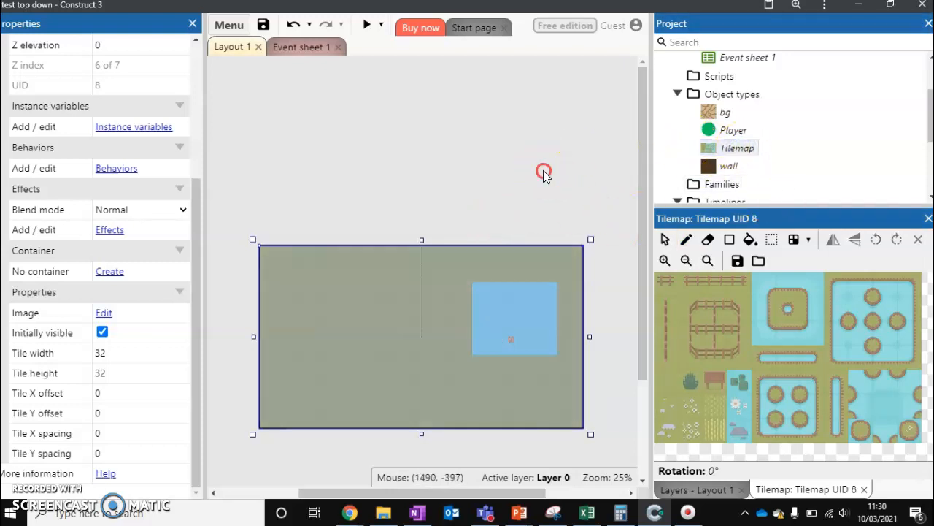
Step: Zoom in and paint shoreline edge tiles down the pond's left side with the pencil tool
right_click(543, 172)
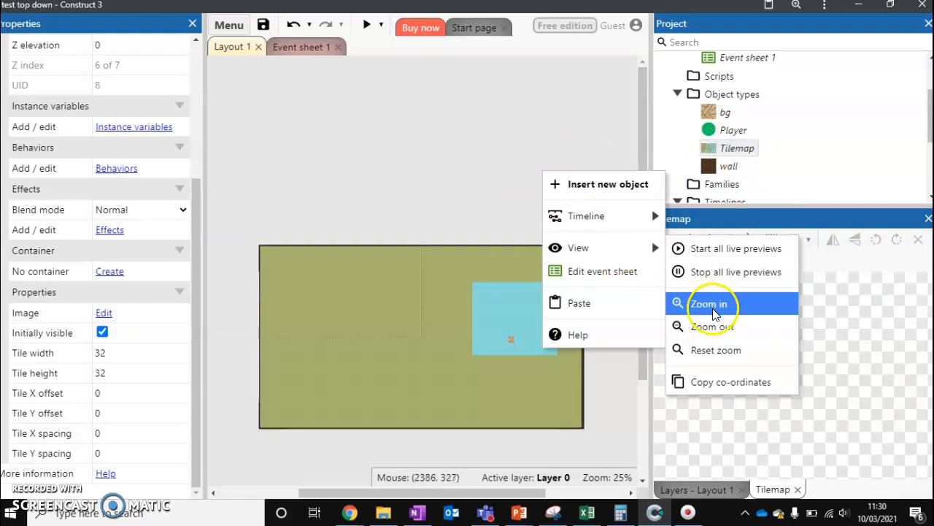
left_click(709, 302)
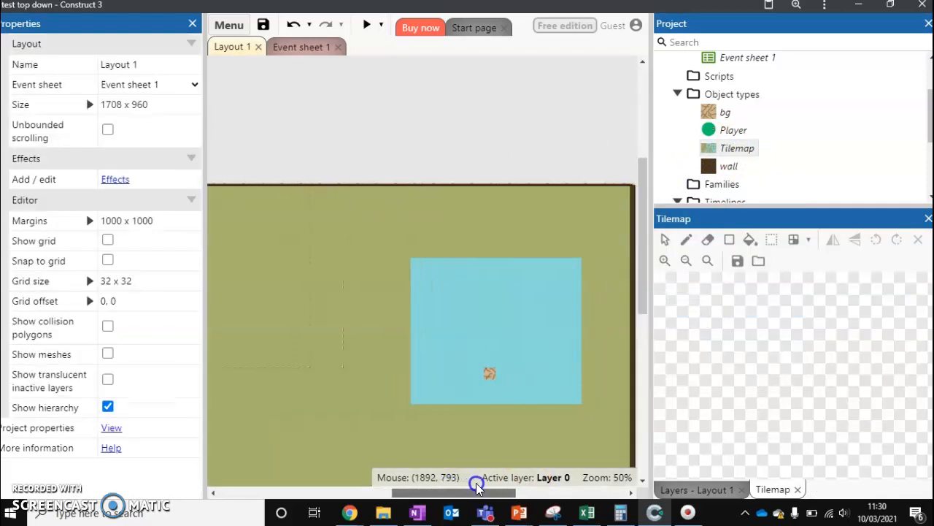
left_click(737, 148)
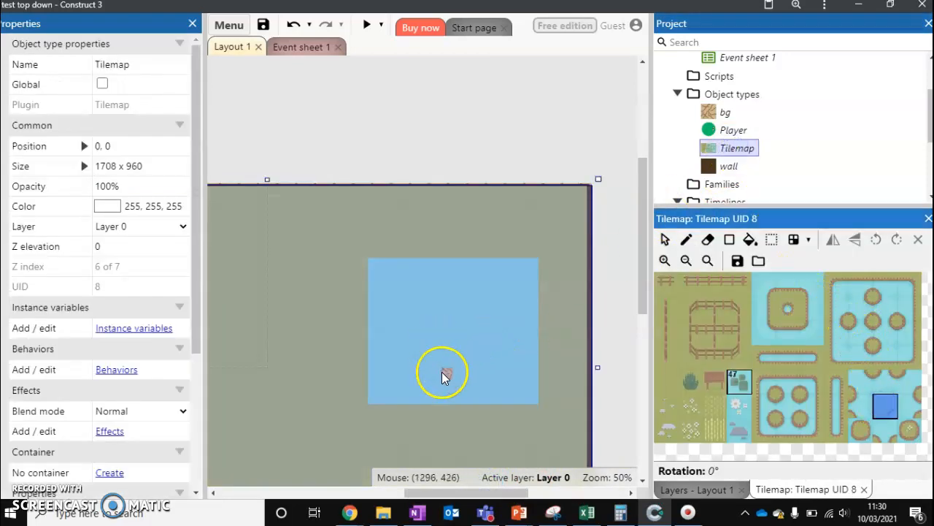
left_click(686, 240)
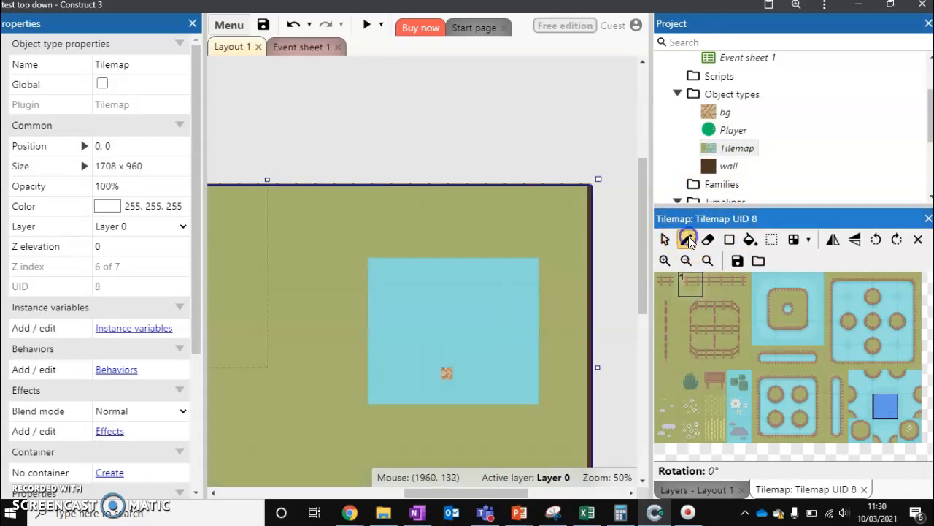
left_click(686, 239)
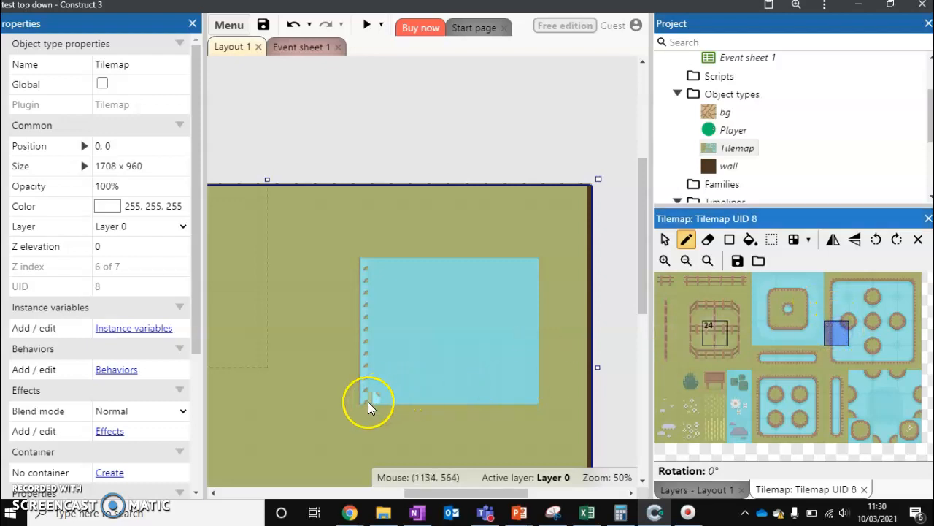
mouse_move(365, 377)
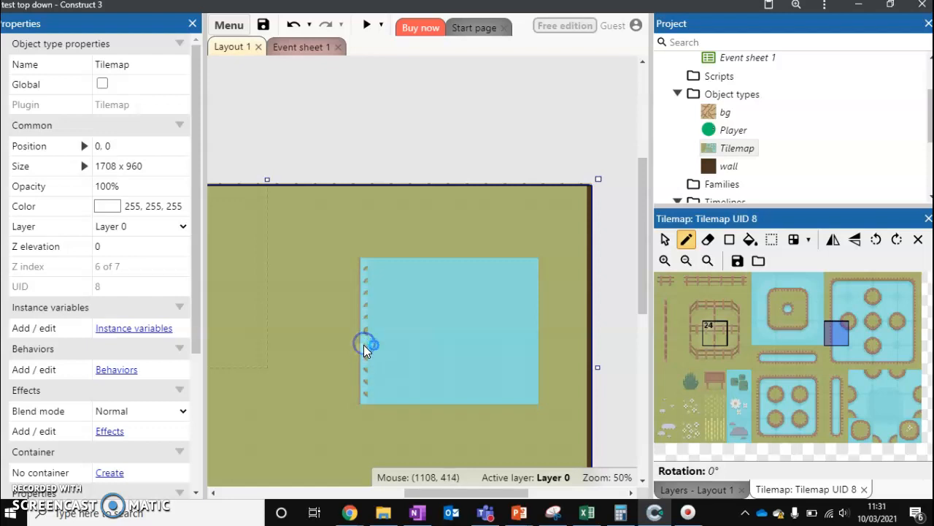
mouse_move(365, 324)
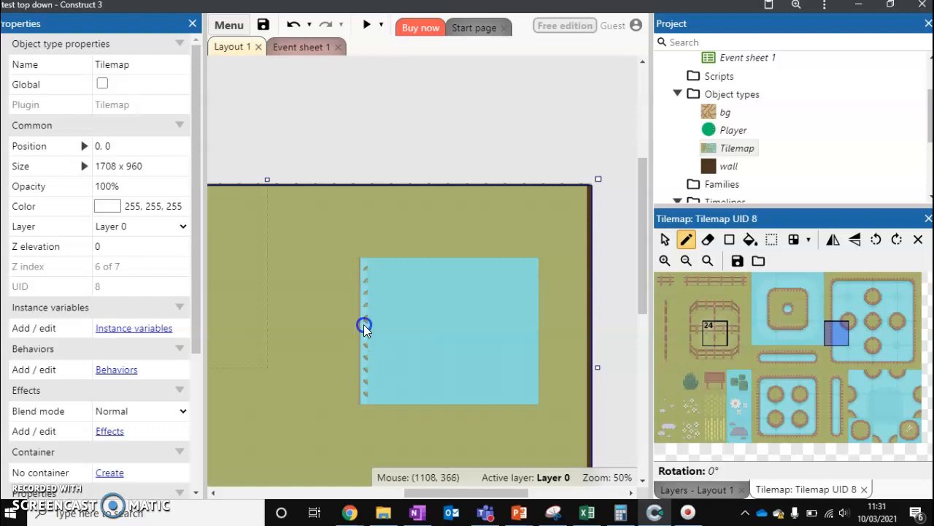
mouse_move(365, 302)
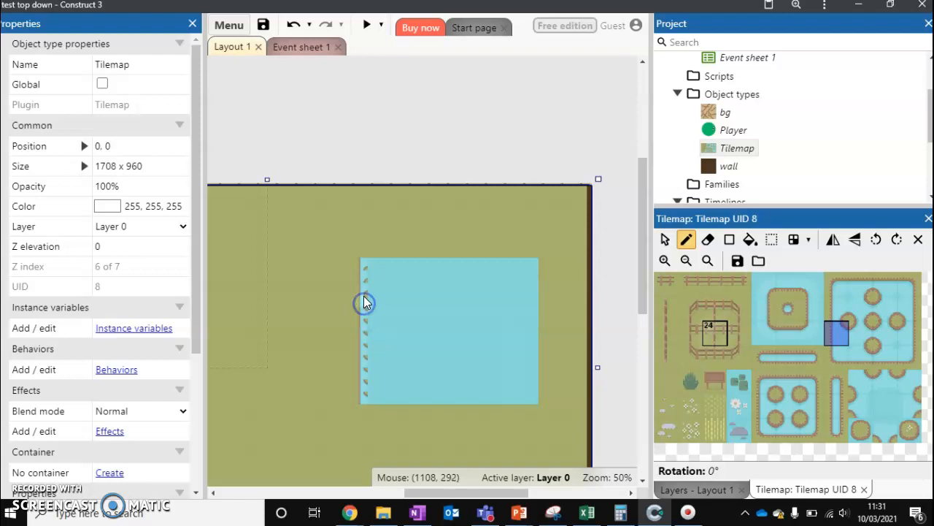
mouse_move(568, 402)
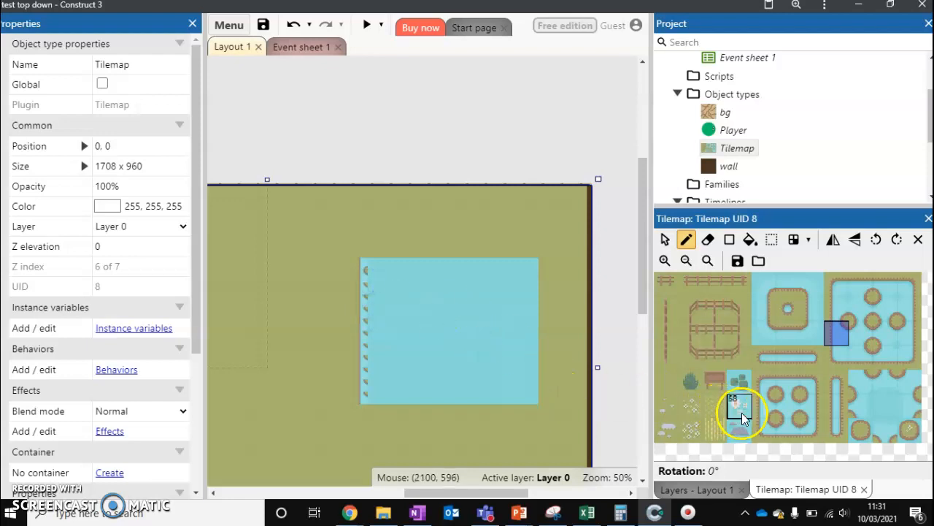
mouse_move(847, 406)
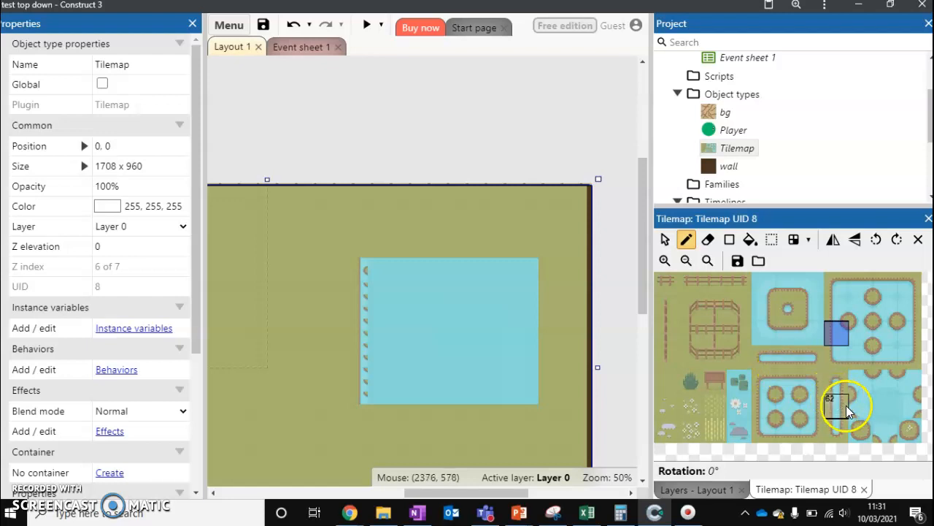
mouse_move(839, 410)
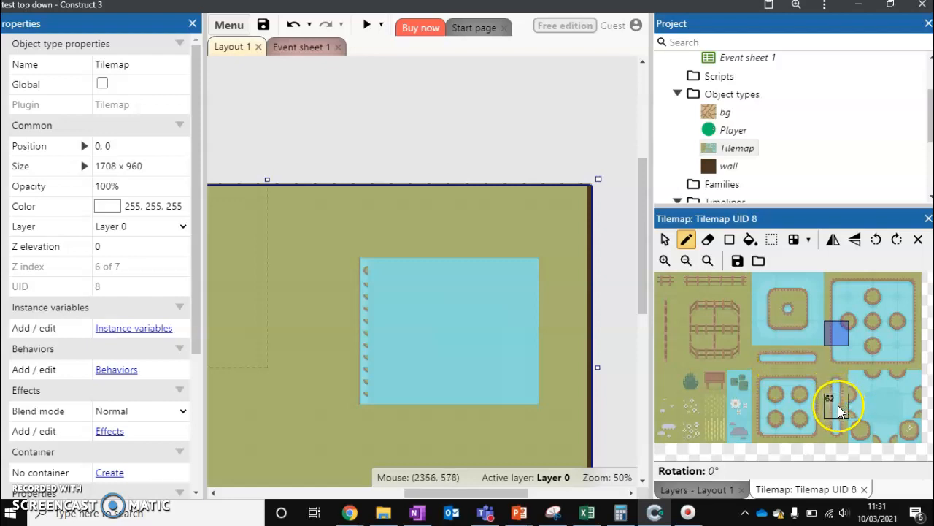
mouse_move(869, 365)
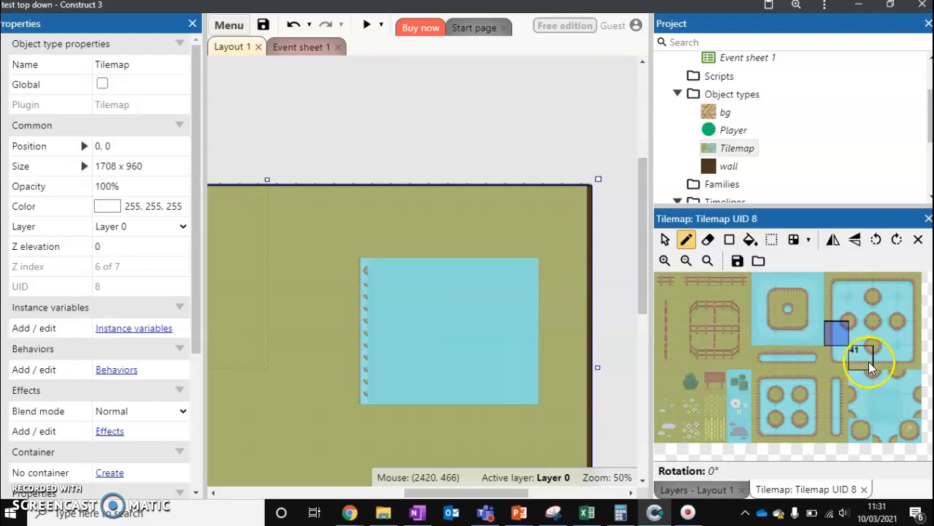
mouse_move(825, 318)
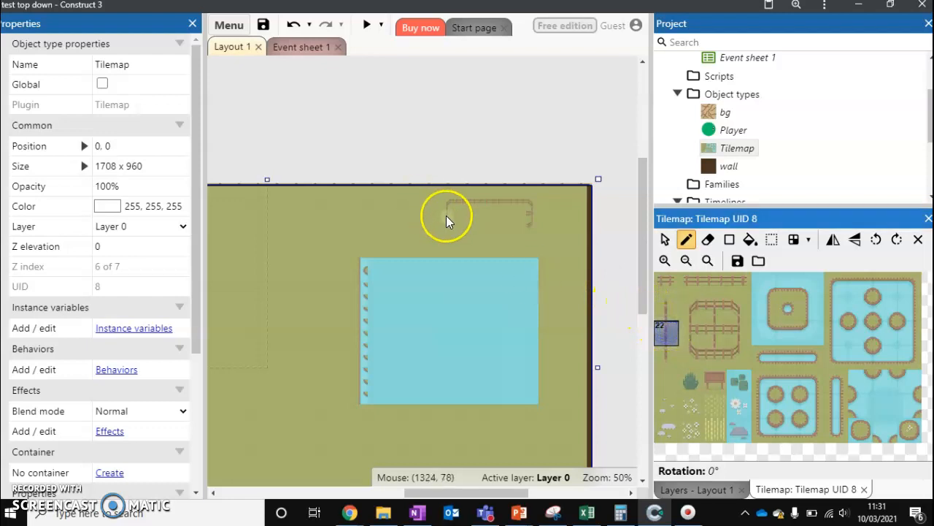
mouse_move(592, 274)
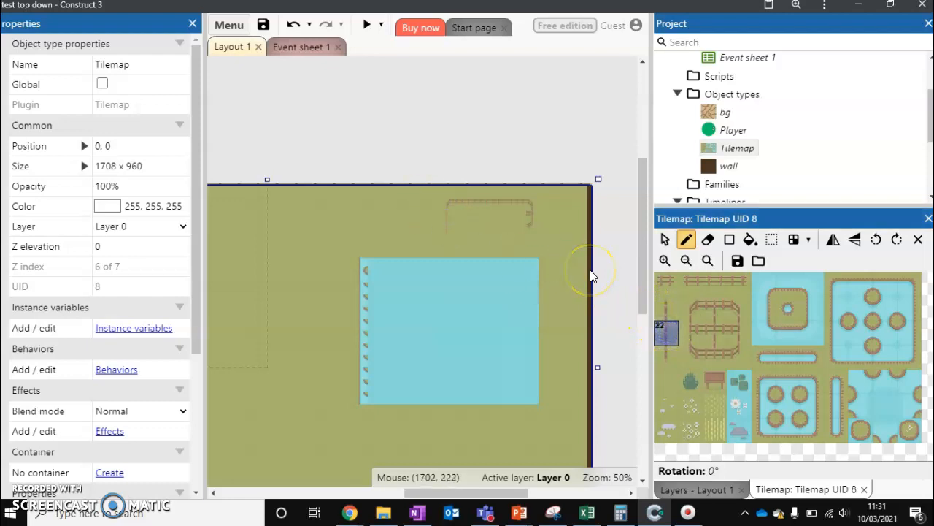
left_click(368, 26)
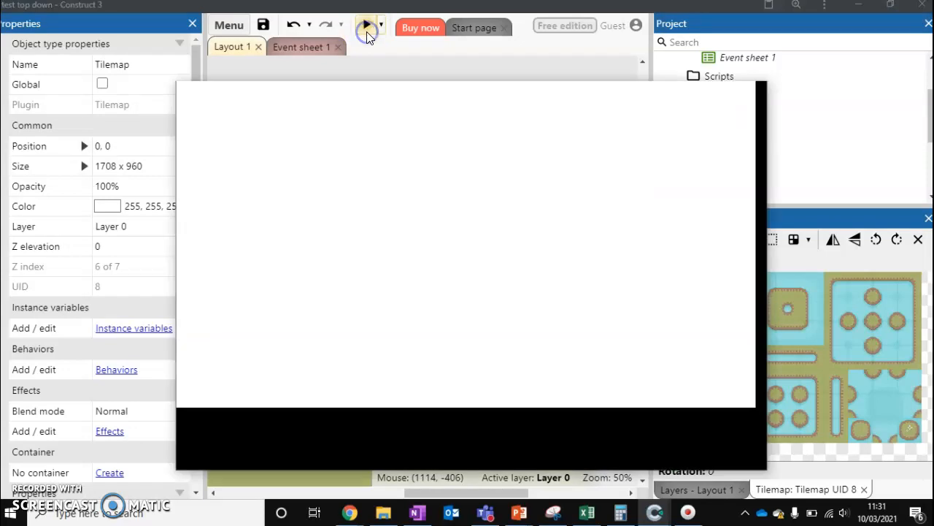
left_click(368, 26)
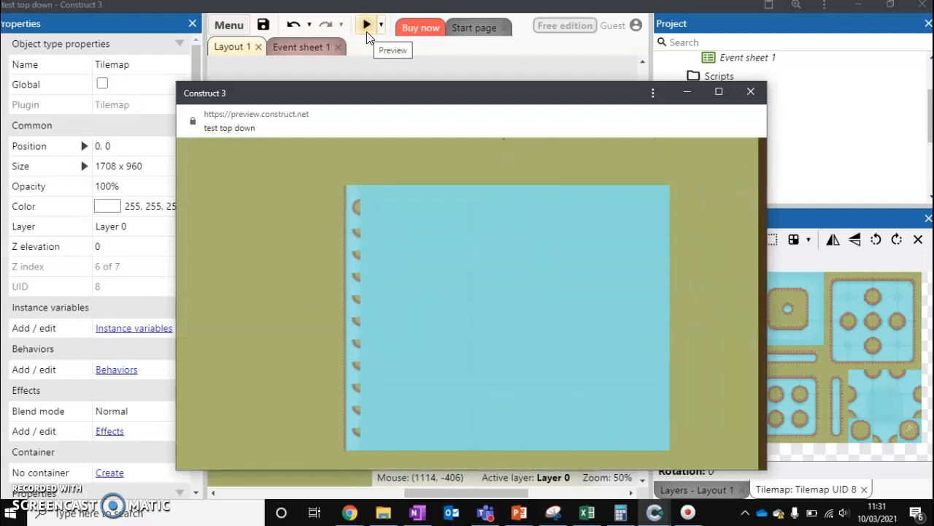
left_click(678, 93)
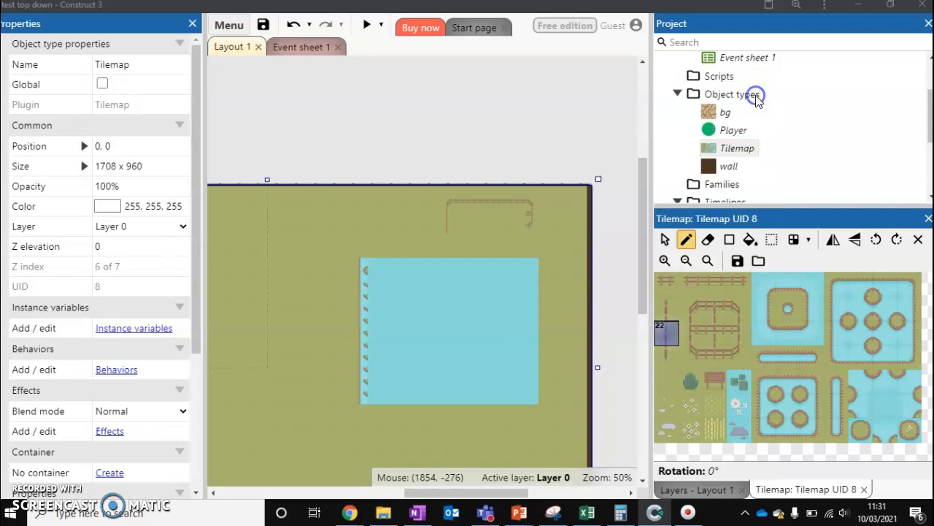
mouse_move(347, 231)
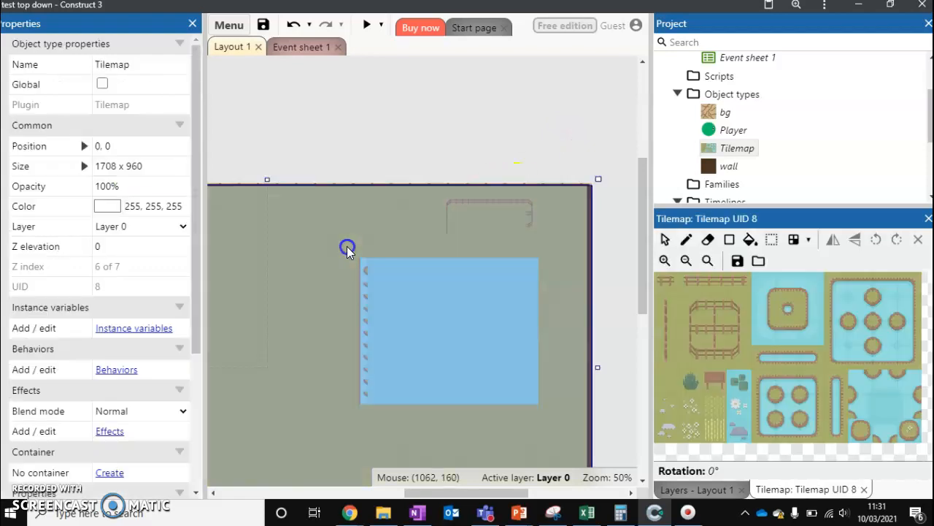
Step: Delete the old bg background instance so the painted Tilemap shows behind the player
right_click(347, 247)
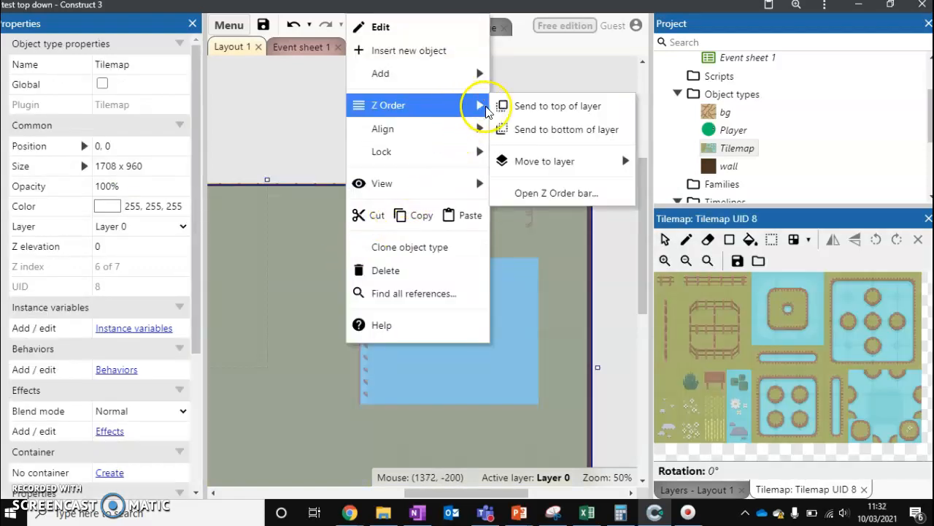
mouse_move(577, 161)
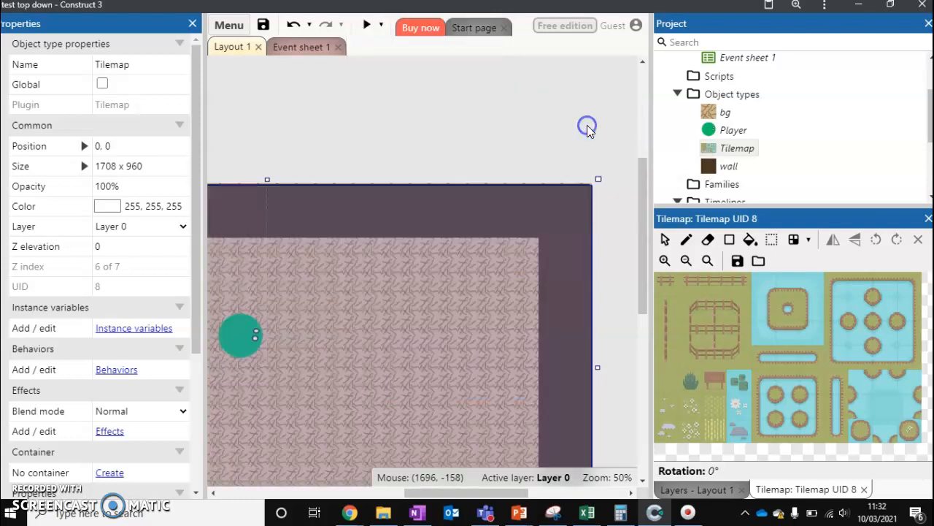
left_click(456, 261)
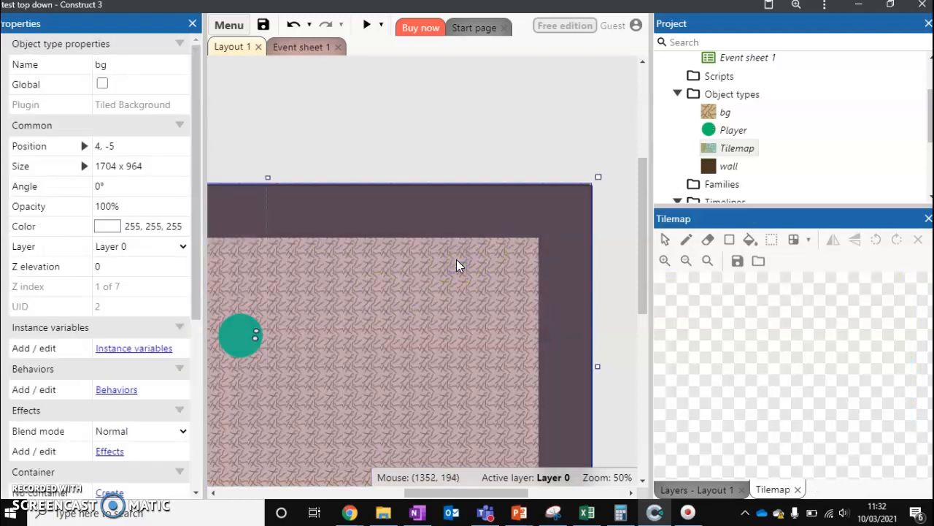
key("Delete")
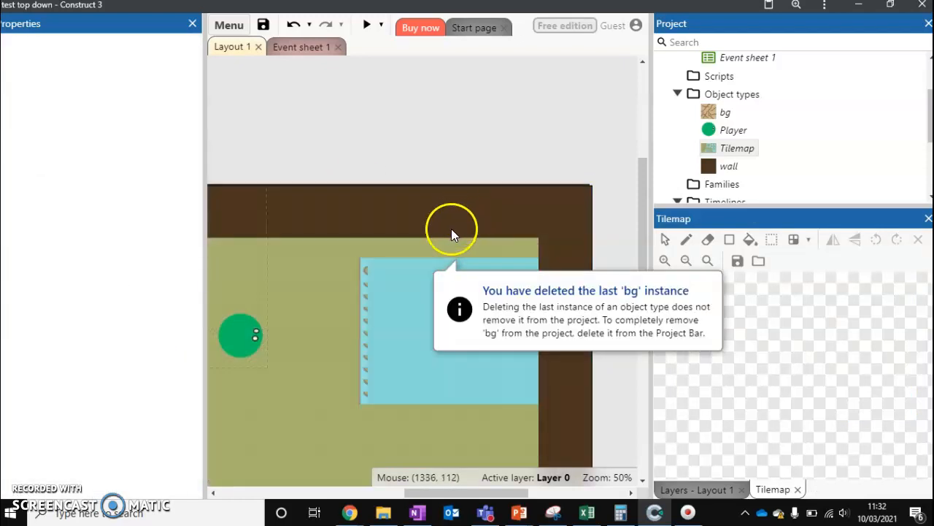
mouse_move(458, 232)
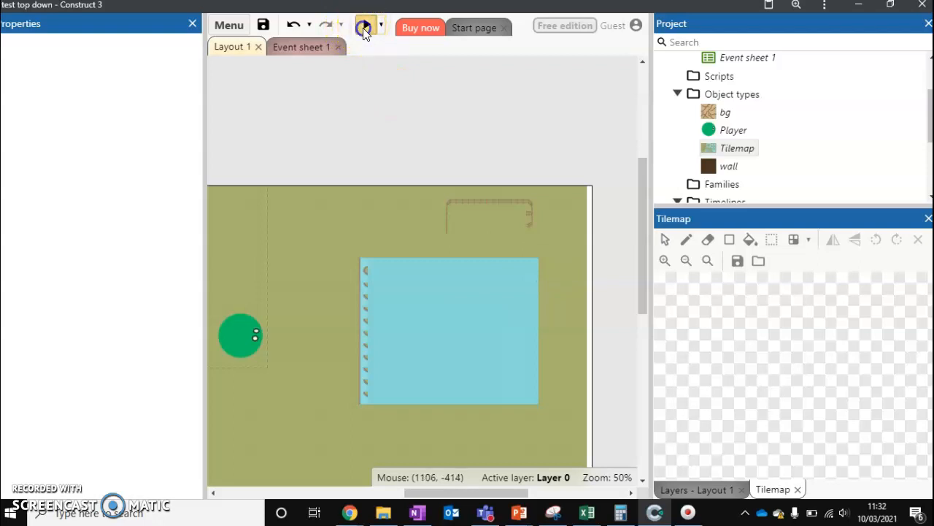
left_click(365, 25)
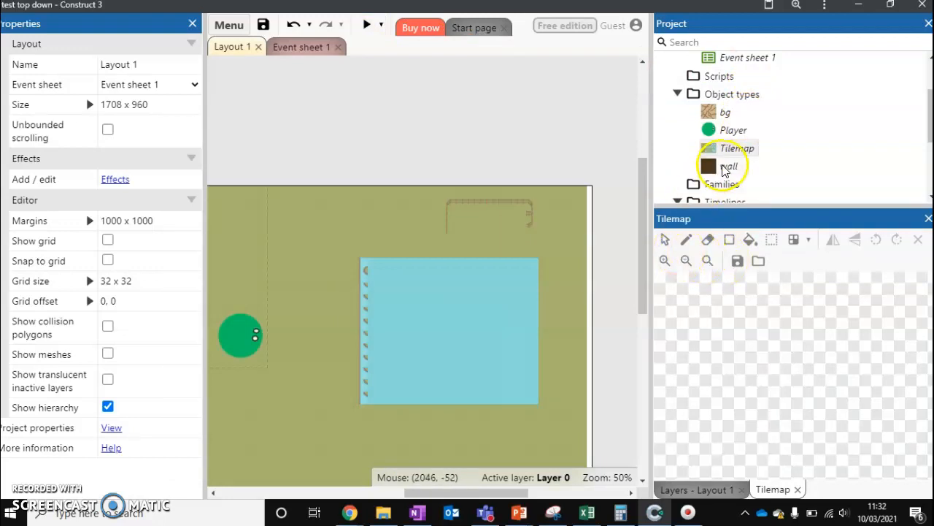
Step: Check that water tile 64 has Use Collision enabled in the Tile Editor
left_click(738, 148)
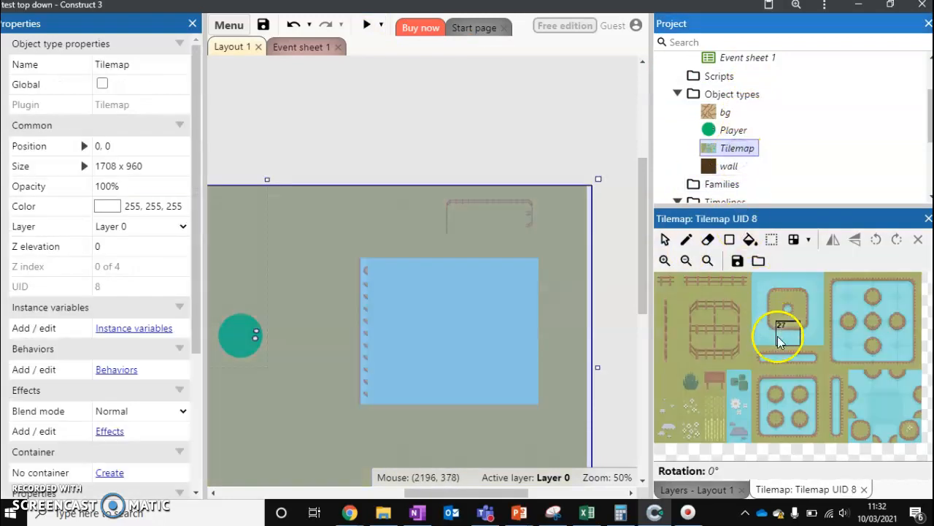
mouse_move(883, 409)
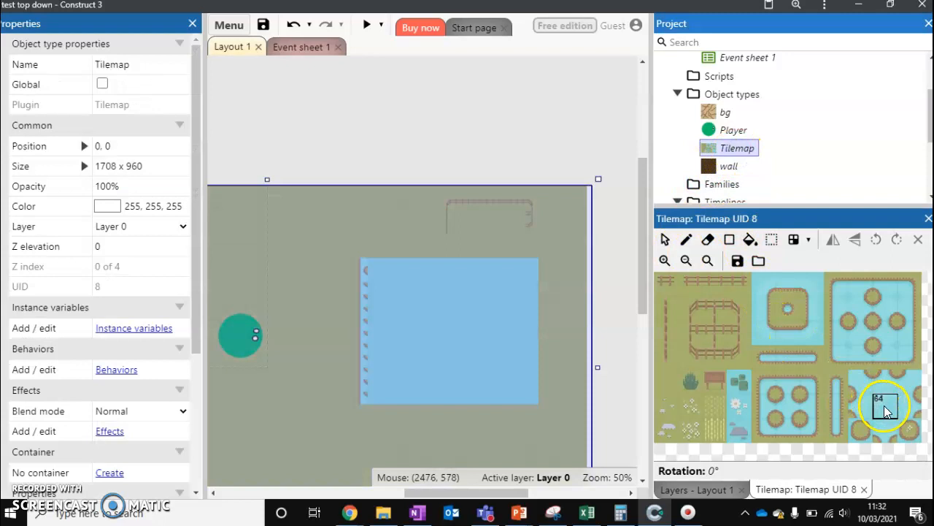
right_click(885, 406)
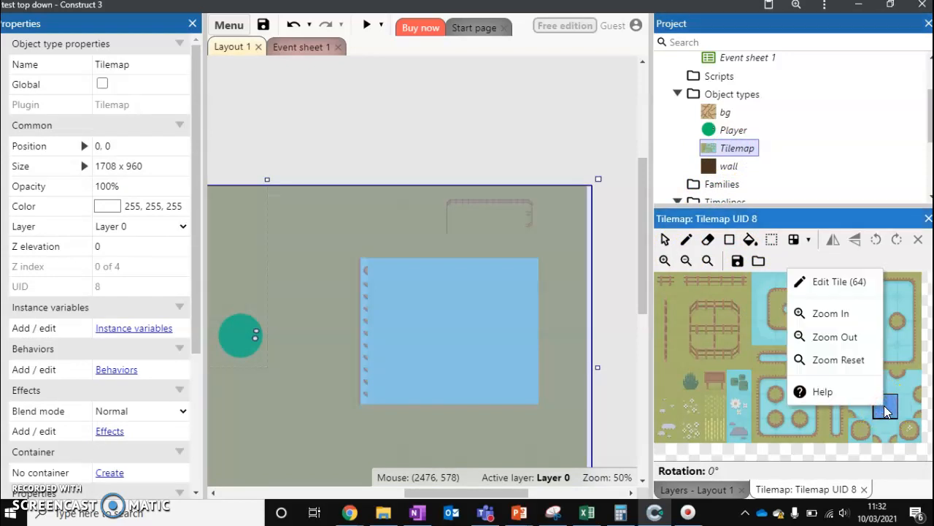
mouse_move(858, 281)
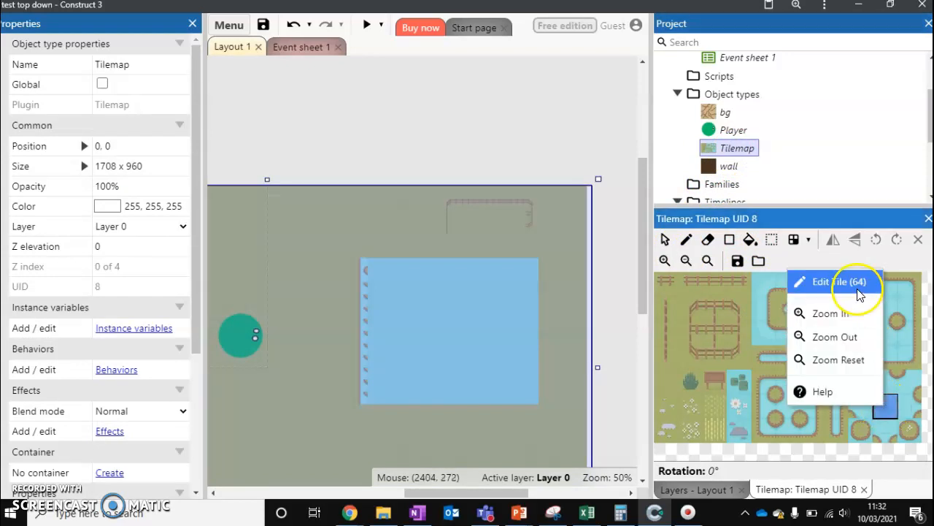
left_click(838, 280)
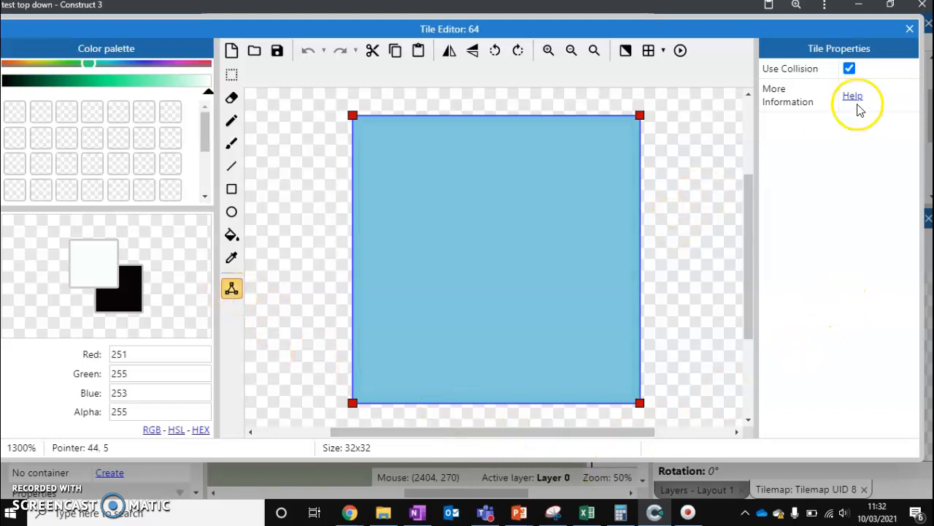
left_click(909, 29)
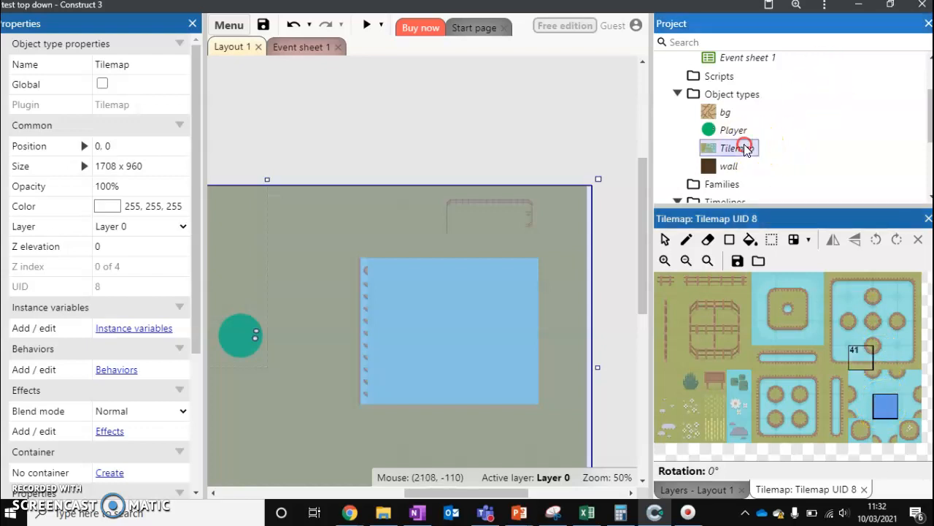
Step: Add an enabled Solid behavior to the Tilemap object
right_click(730, 147)
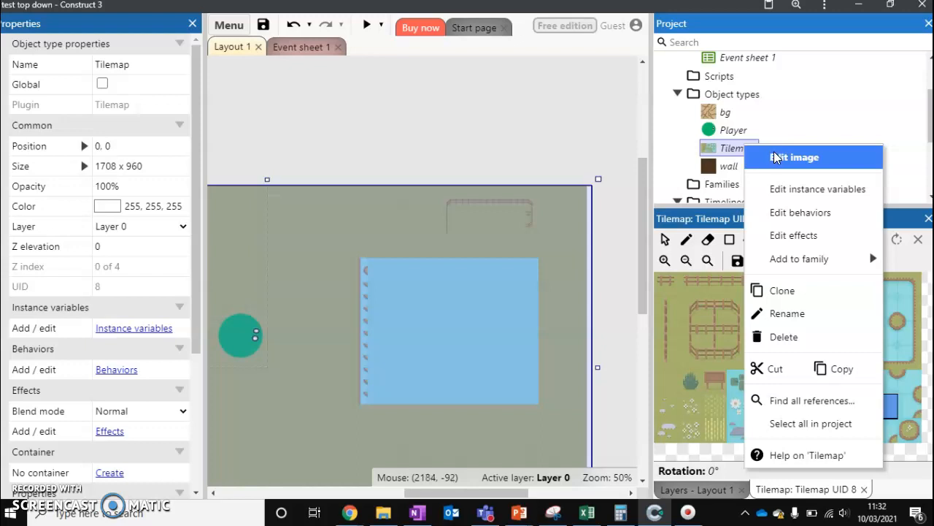
left_click(800, 212)
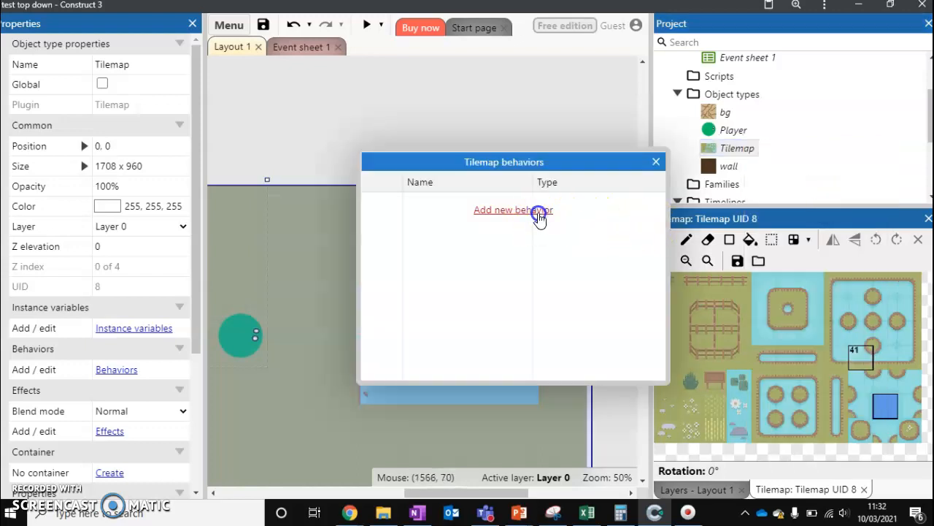
left_click(512, 210)
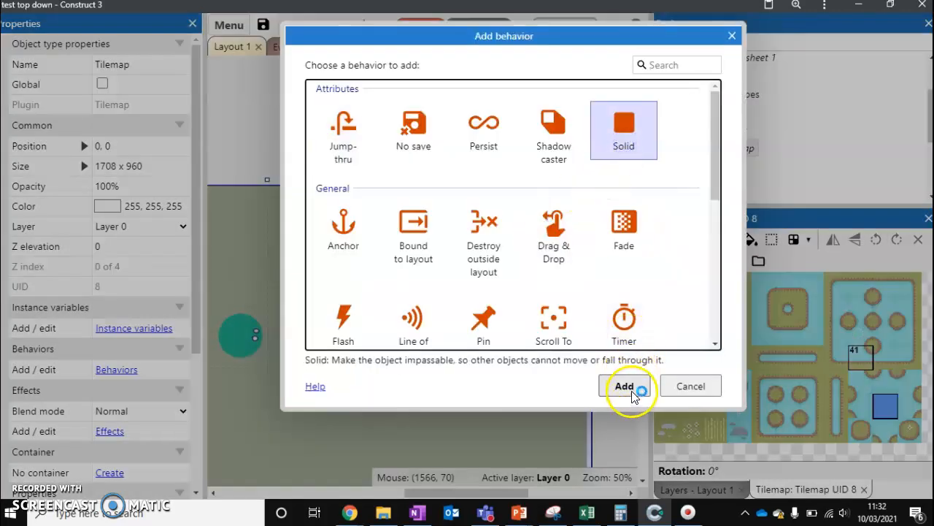
left_click(625, 386)
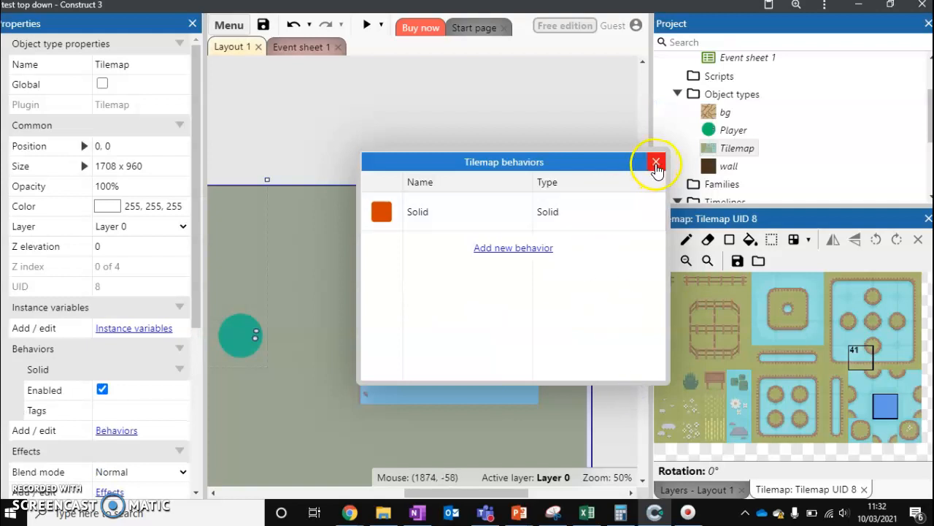
left_click(656, 161)
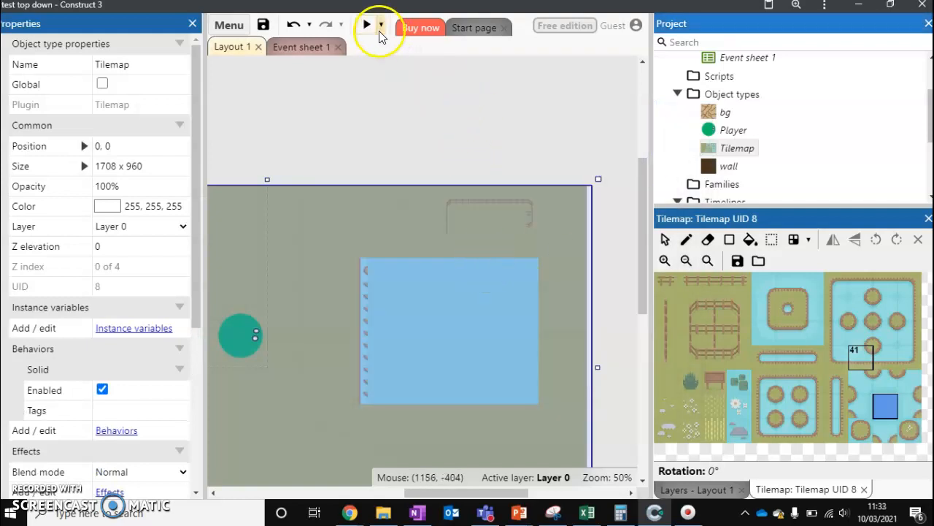
left_click(367, 25)
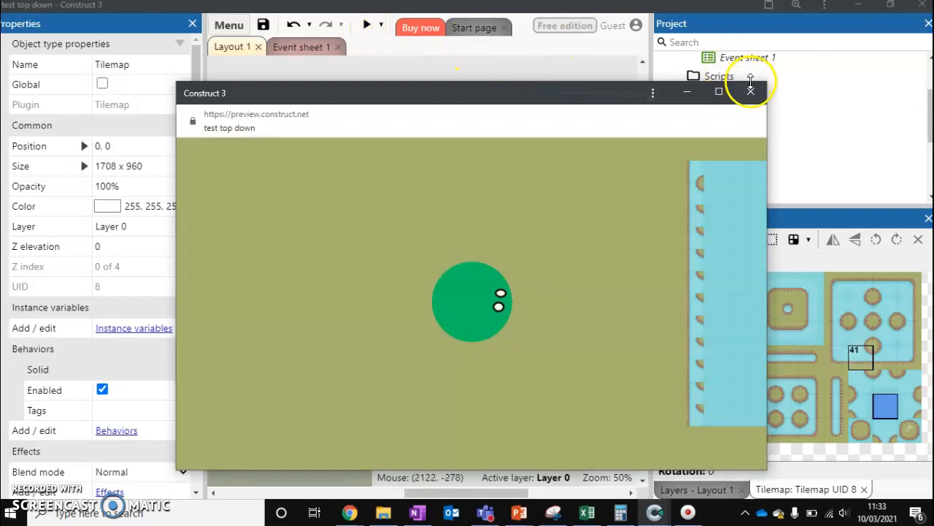
left_click(750, 91)
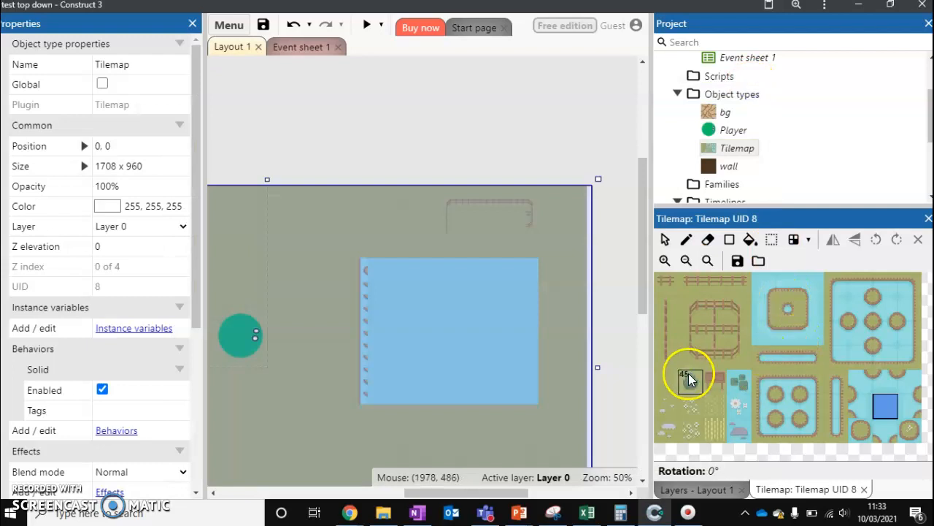
Step: Uncheck Use Collision for grass tile 44 in the Tile Editor
right_click(686, 380)
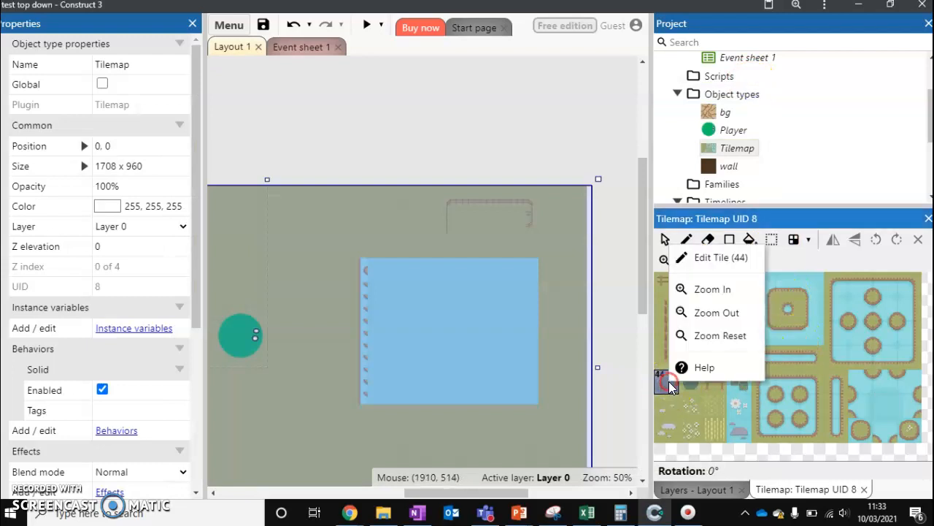
left_click(721, 257)
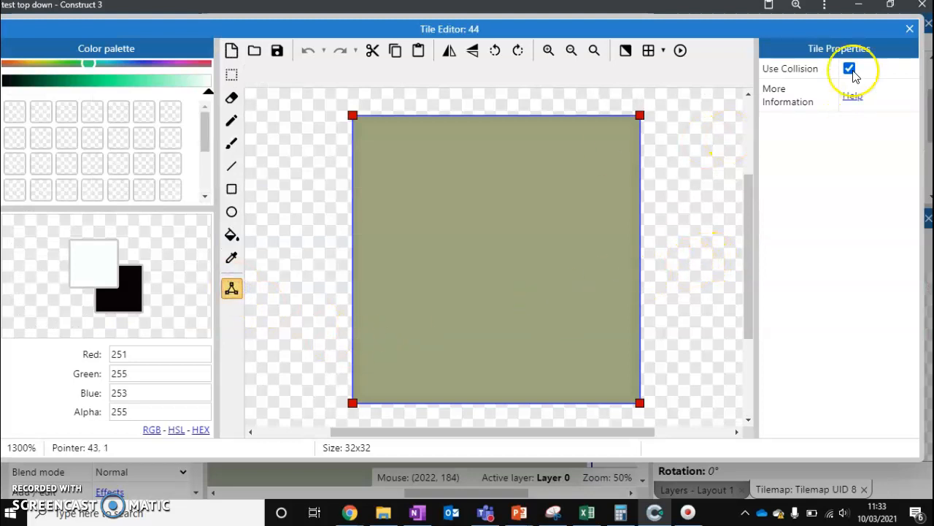
left_click(849, 69)
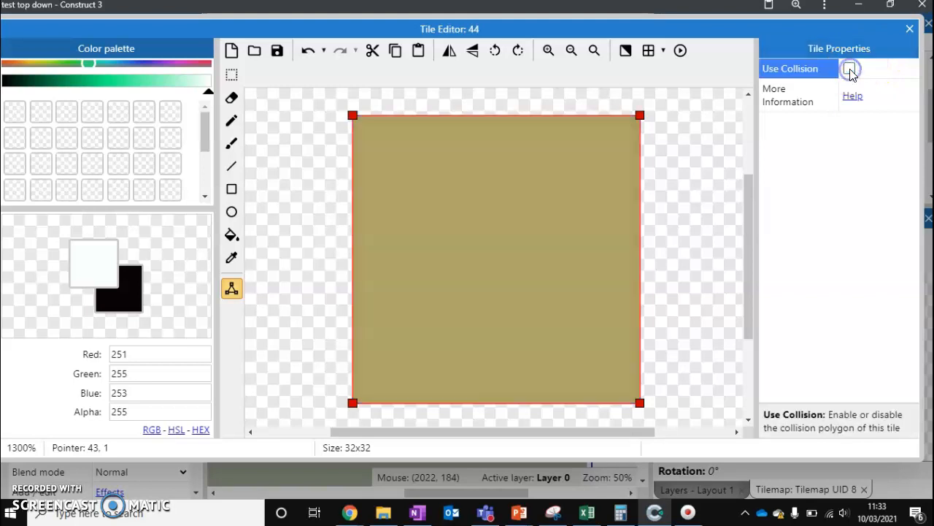
left_click(909, 29)
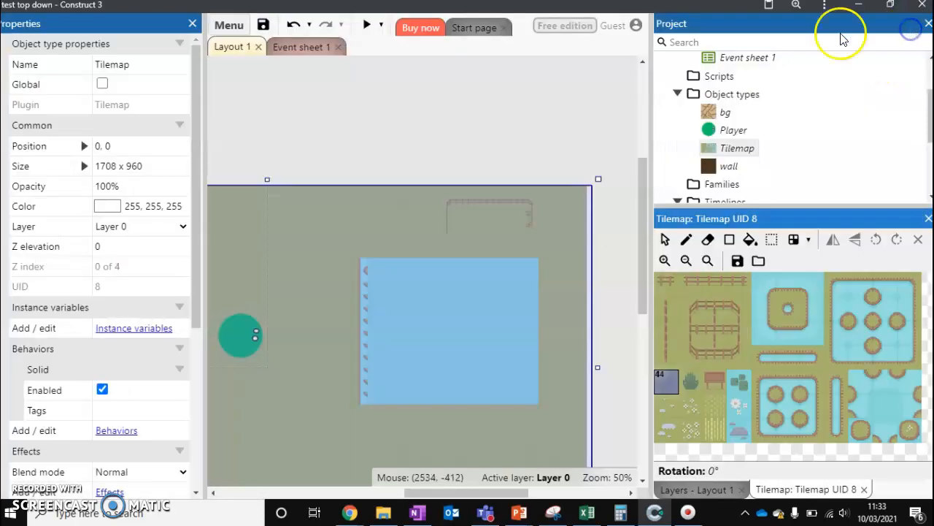
left_click(367, 26)
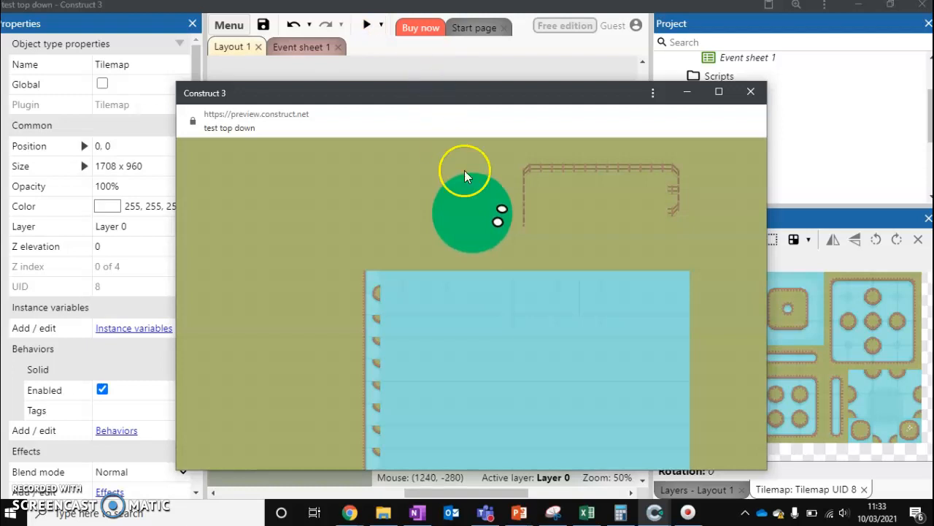
mouse_move(748, 134)
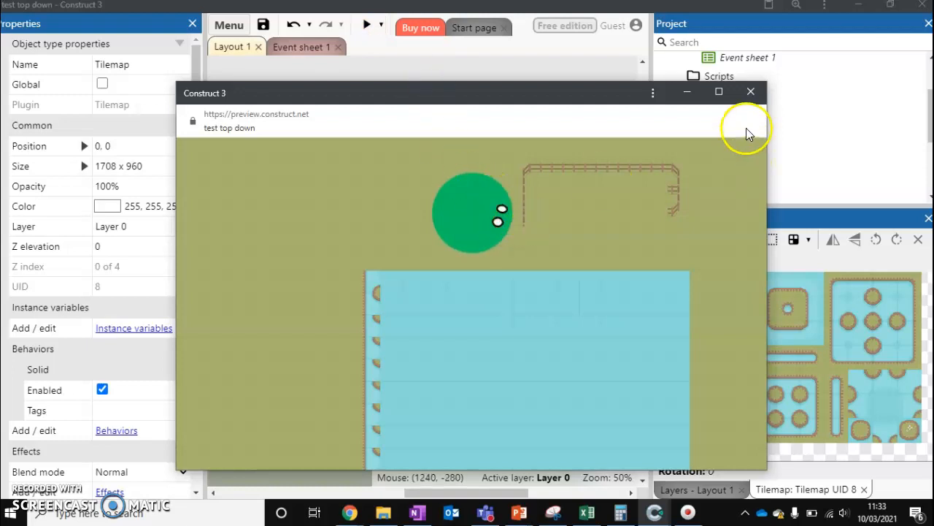
left_click(751, 91)
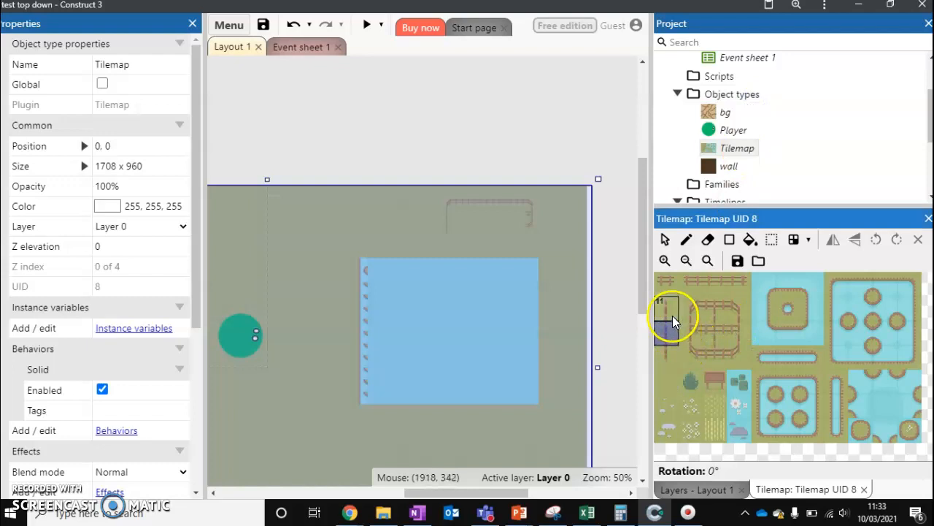
Step: Drag tile 22's collision polygon points inward so it covers only the thin fence post strip
double_click(672, 318)
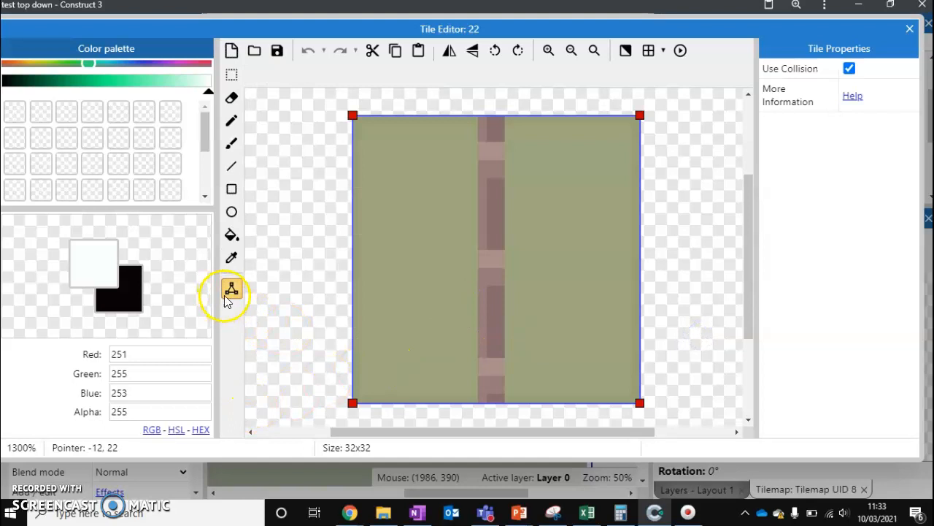
left_click(230, 289)
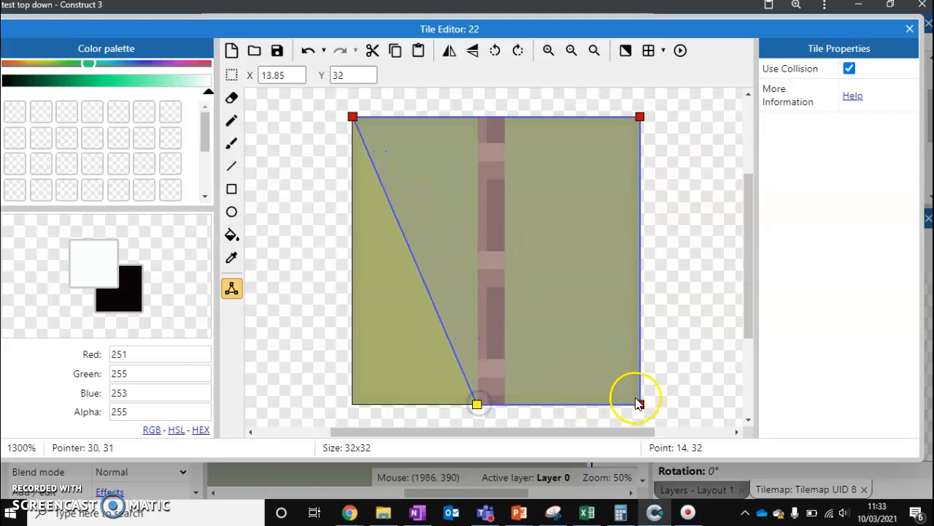
left_click_drag(479, 403, 505, 405)
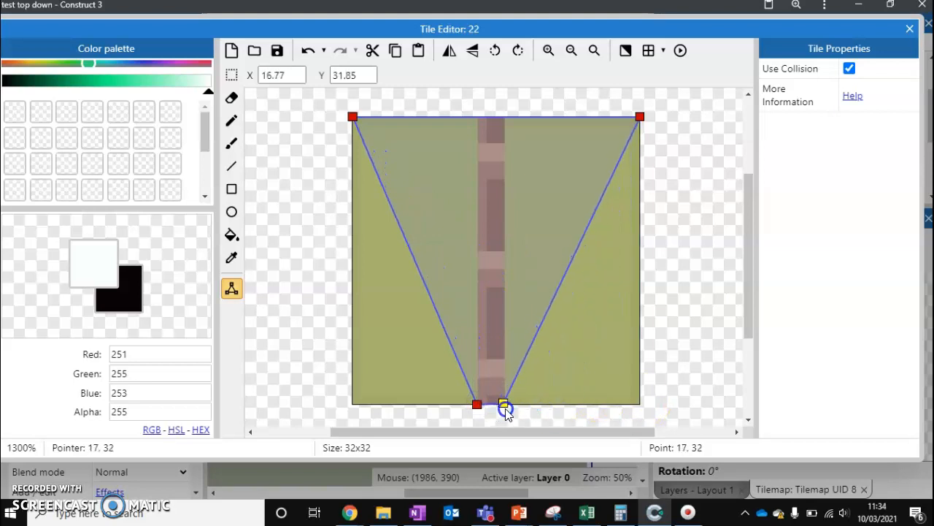
left_click_drag(505, 406, 638, 117)
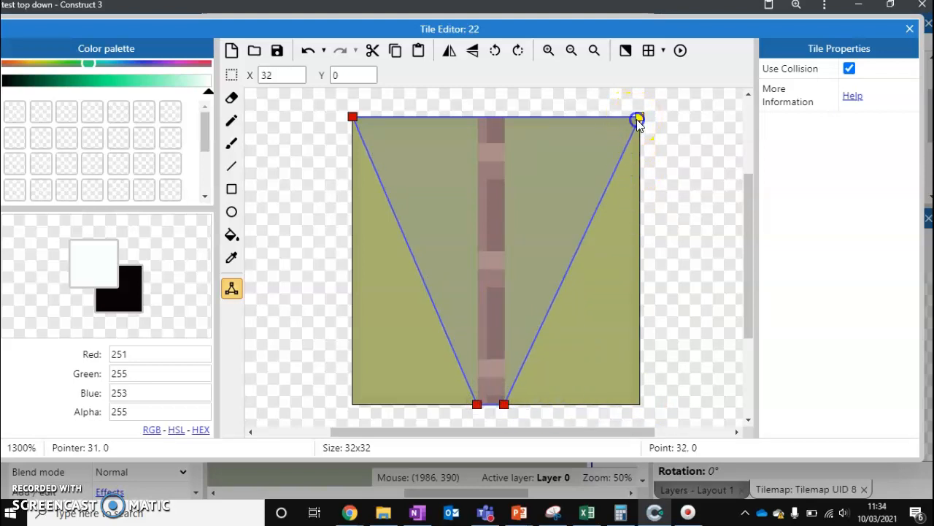
left_click_drag(640, 117, 505, 119)
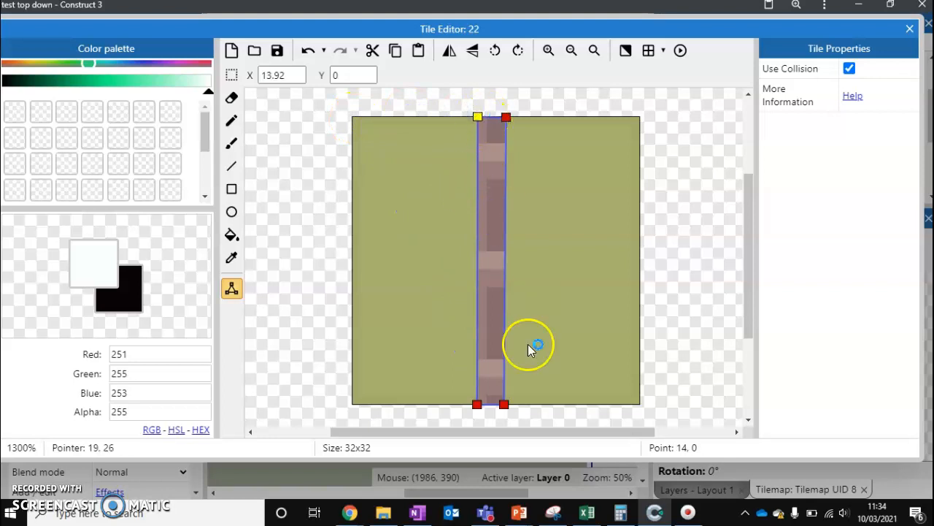
left_click(910, 29)
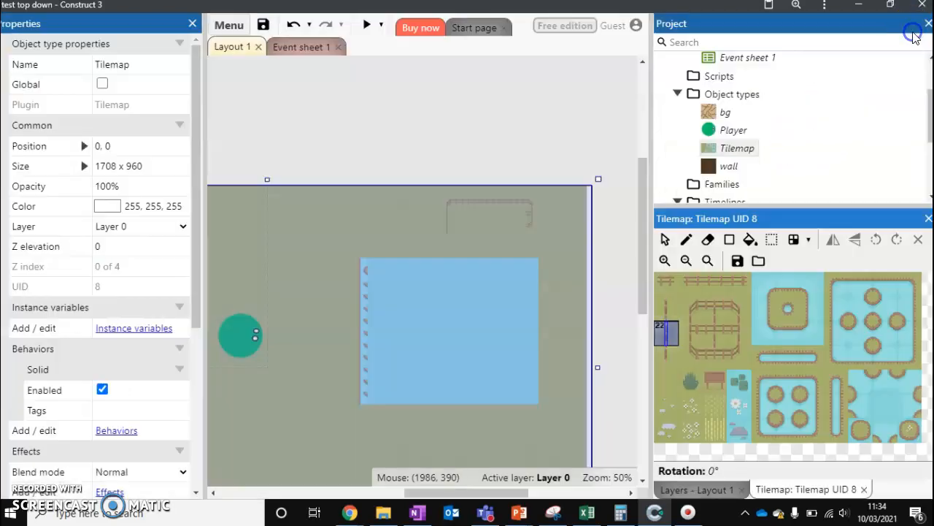
left_click(370, 25)
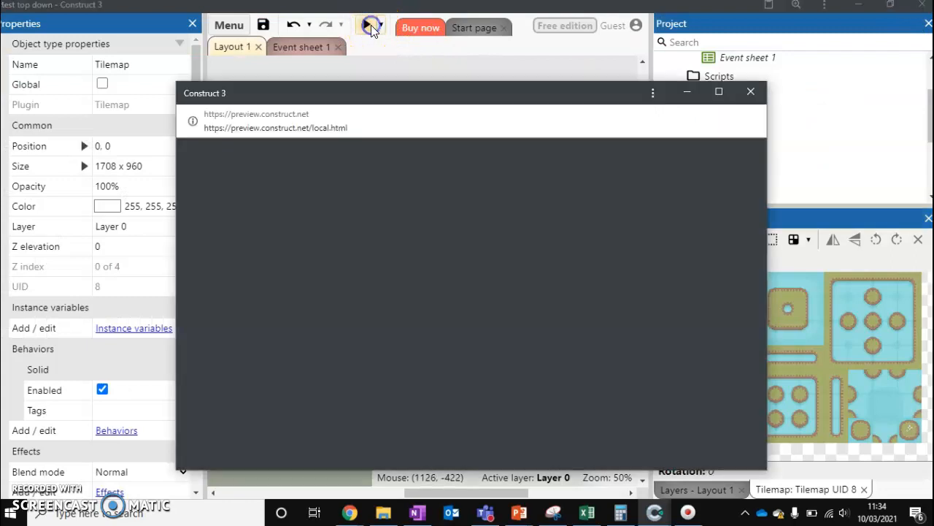
left_click(371, 25)
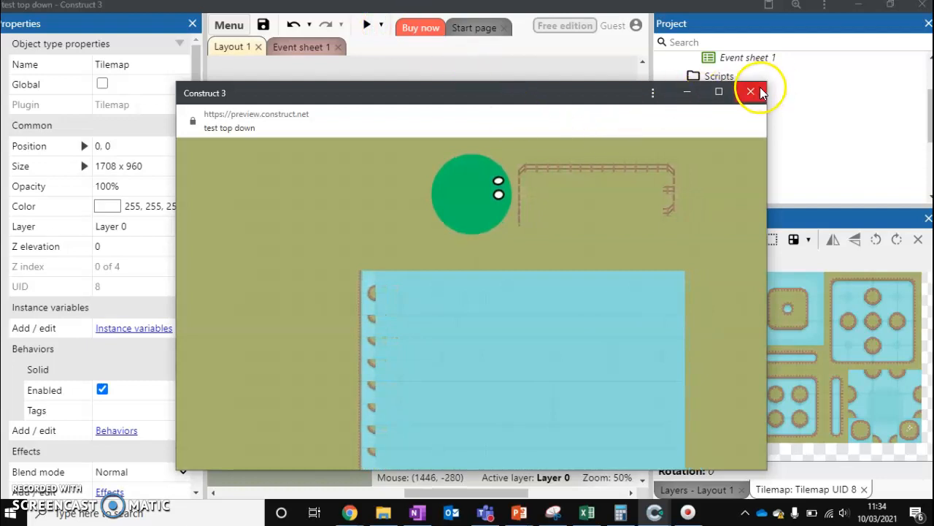
left_click(751, 90)
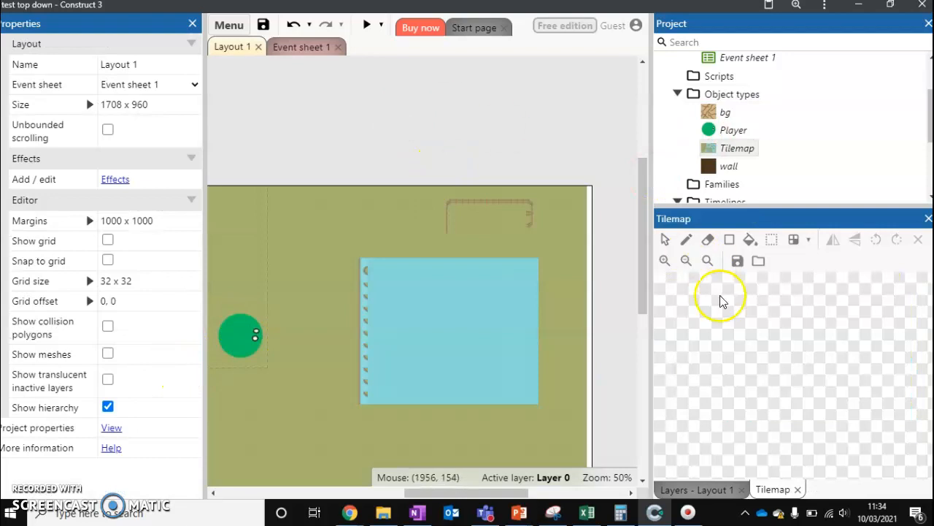
mouse_move(566, 310)
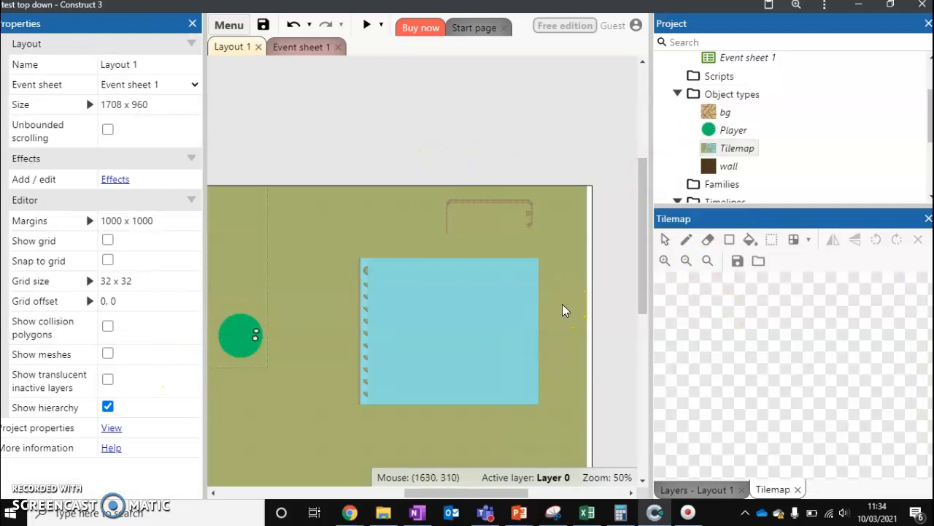